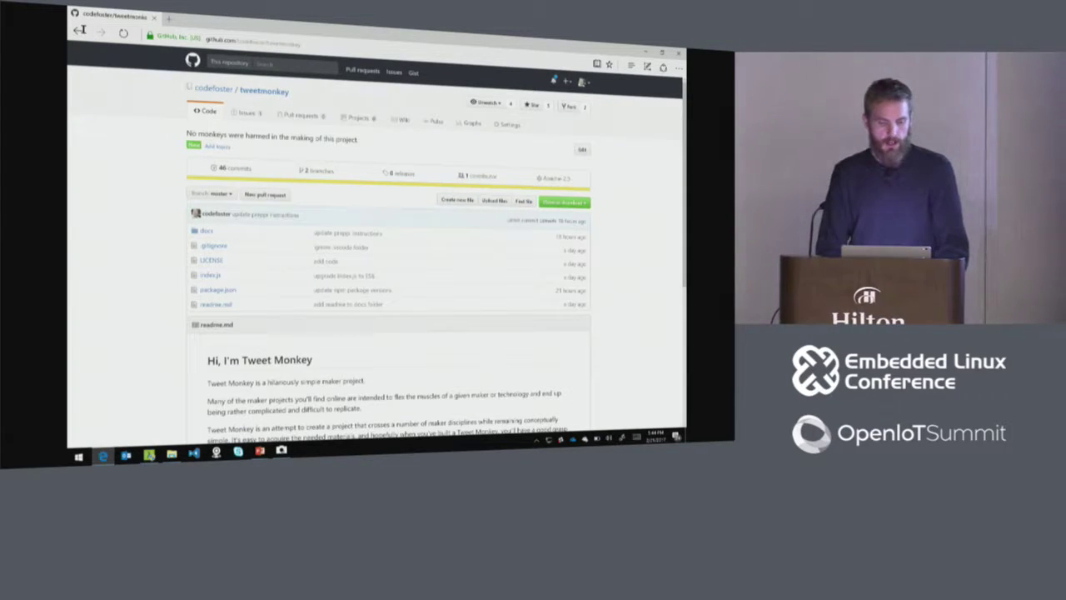
Scroll the tweetmonkey README toward the docs folder's readme with its Getting Started list.
scroll(down, 3)
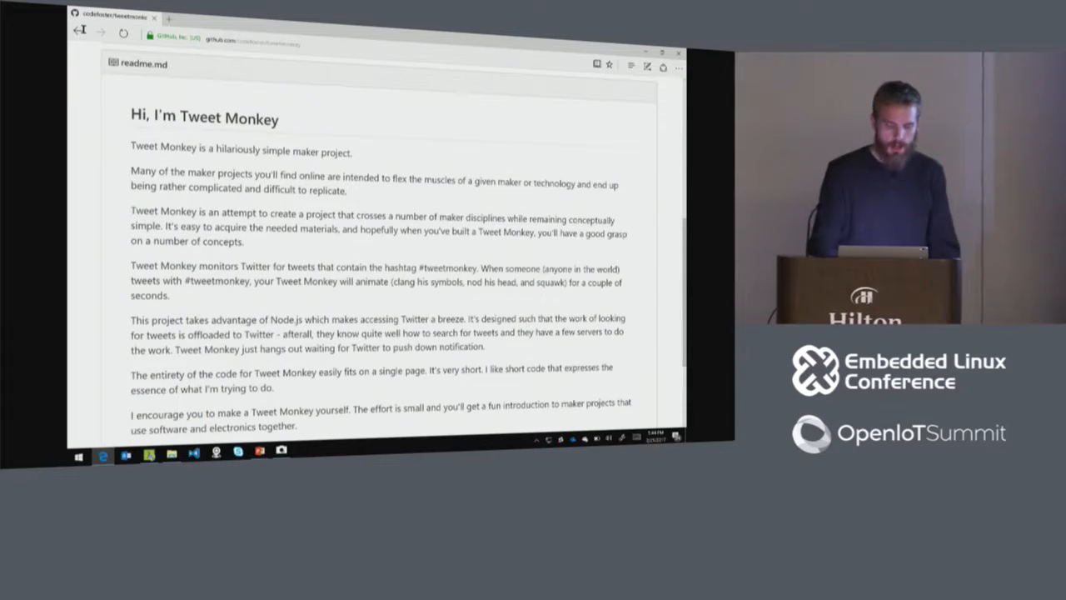
scroll(down, 3)
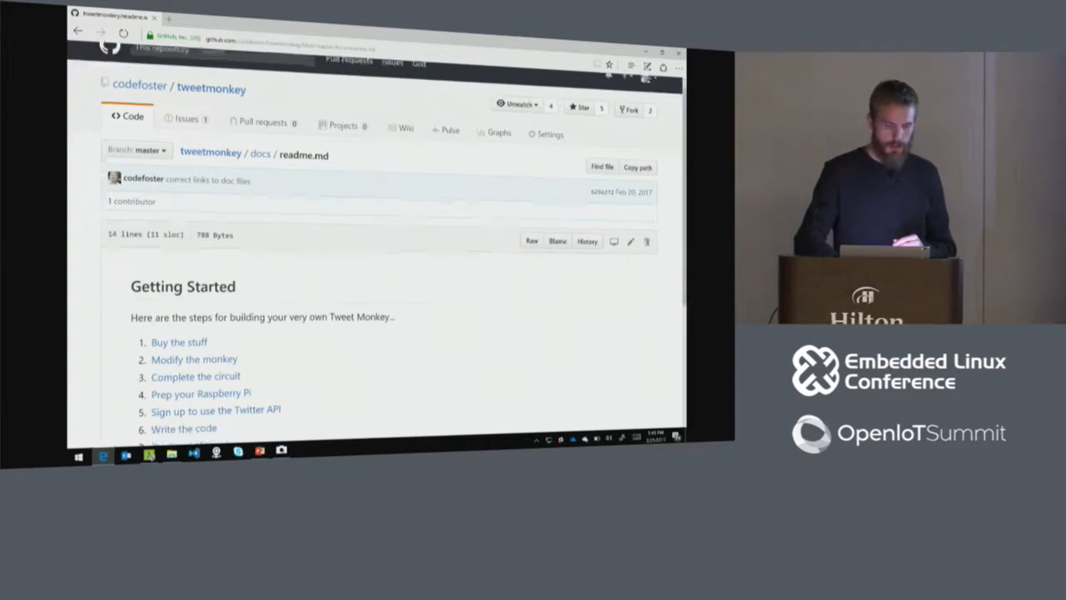
Open the 'Buy the stuff' build step from the Getting Started list.
scroll(down, 3)
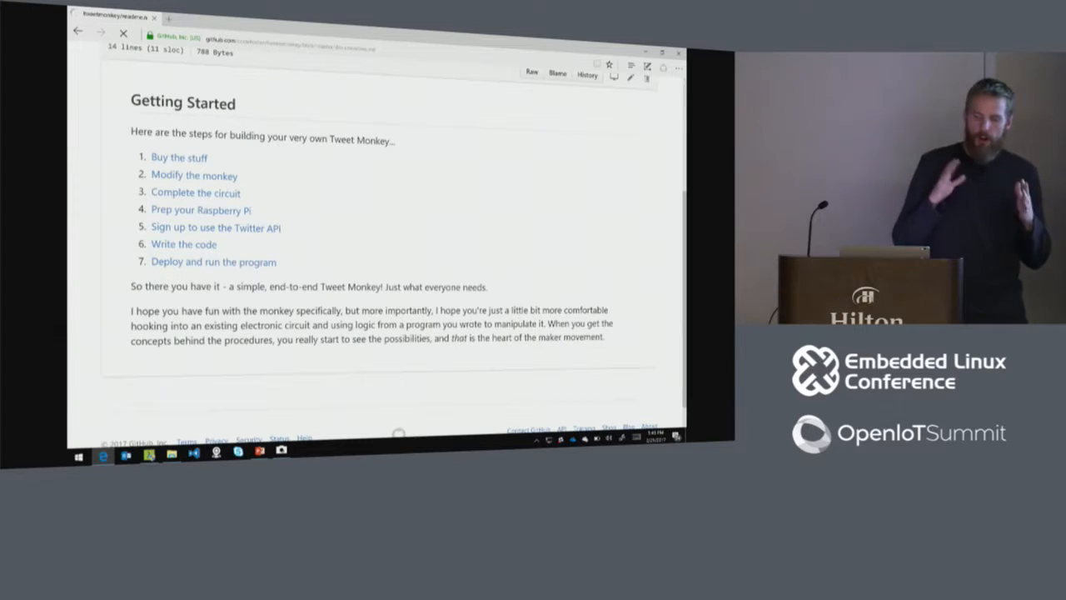
click(178, 157)
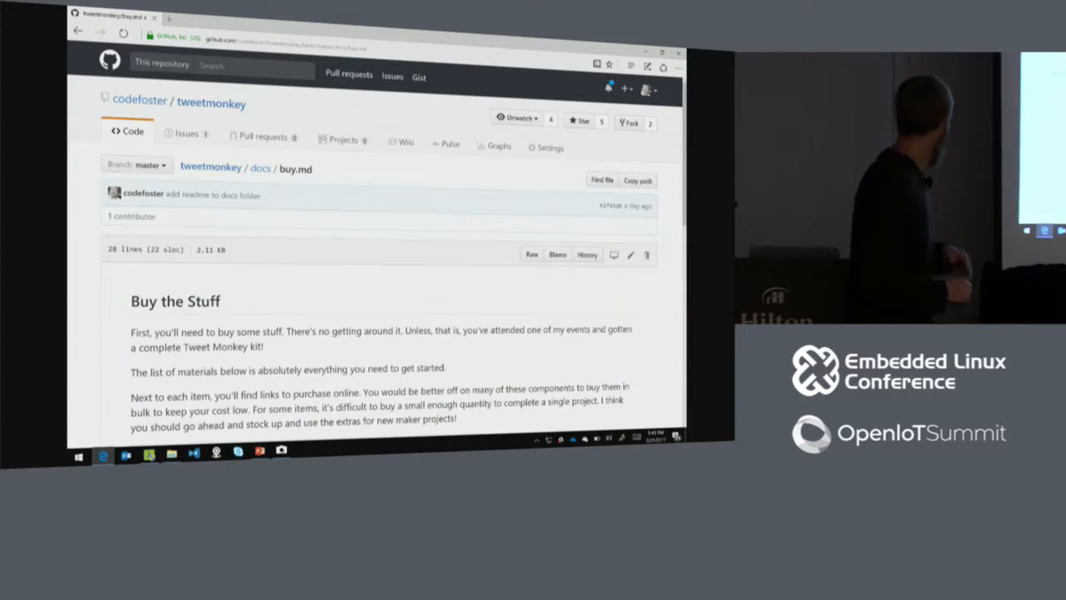
scroll(down, 3)
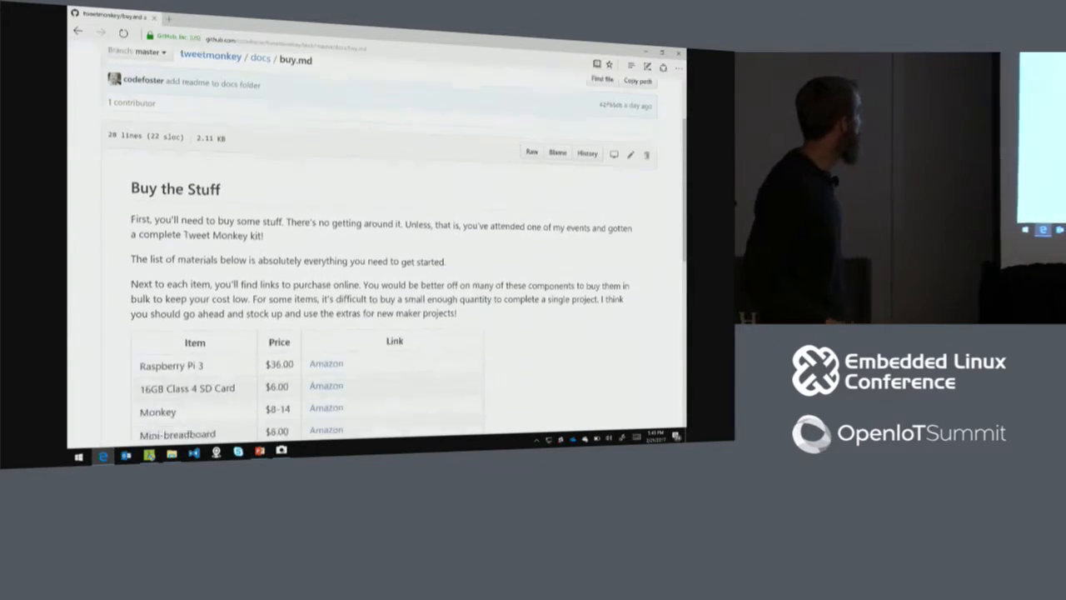
scroll(down, 3)
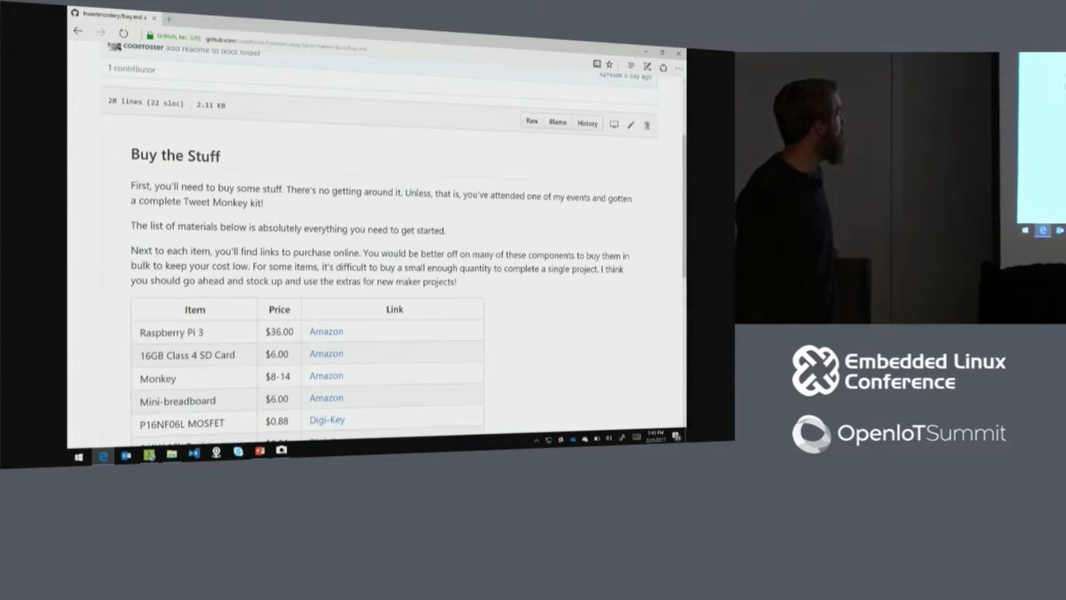
scroll(down, 3)
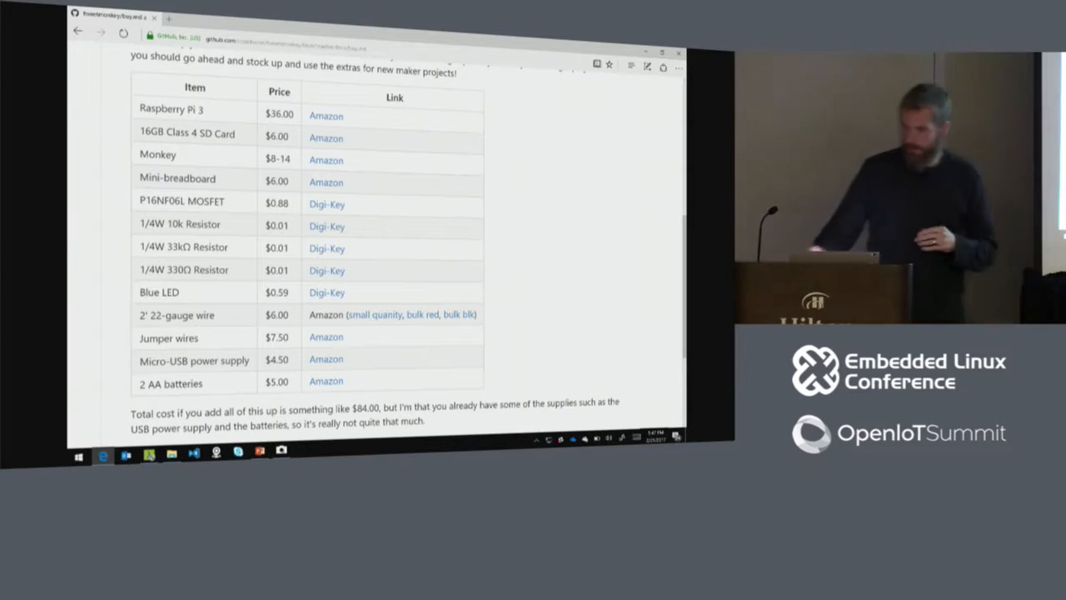
Follow the 'modify the monkey' link at the bottom of buy.md.
scroll(down, 3)
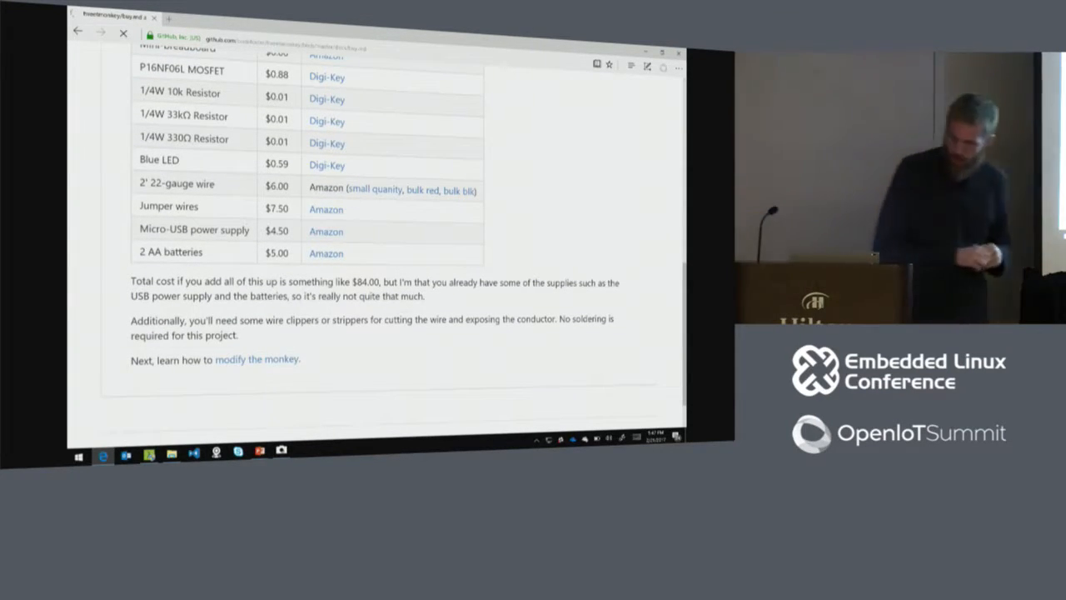
click(256, 359)
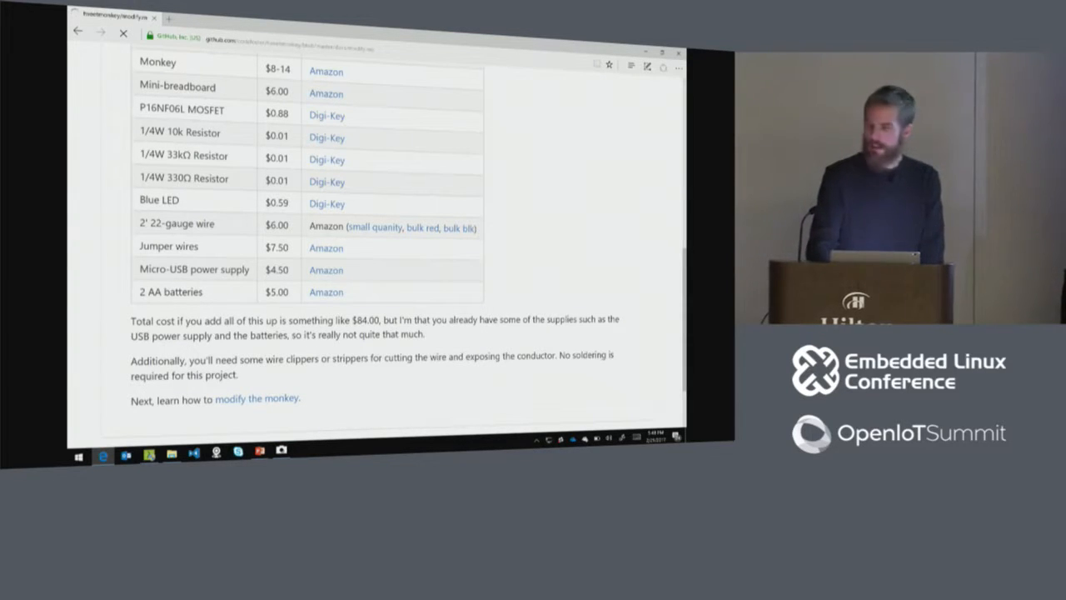
Read docs/modify.md down to its closing link about creating the circuit.
click(256, 398)
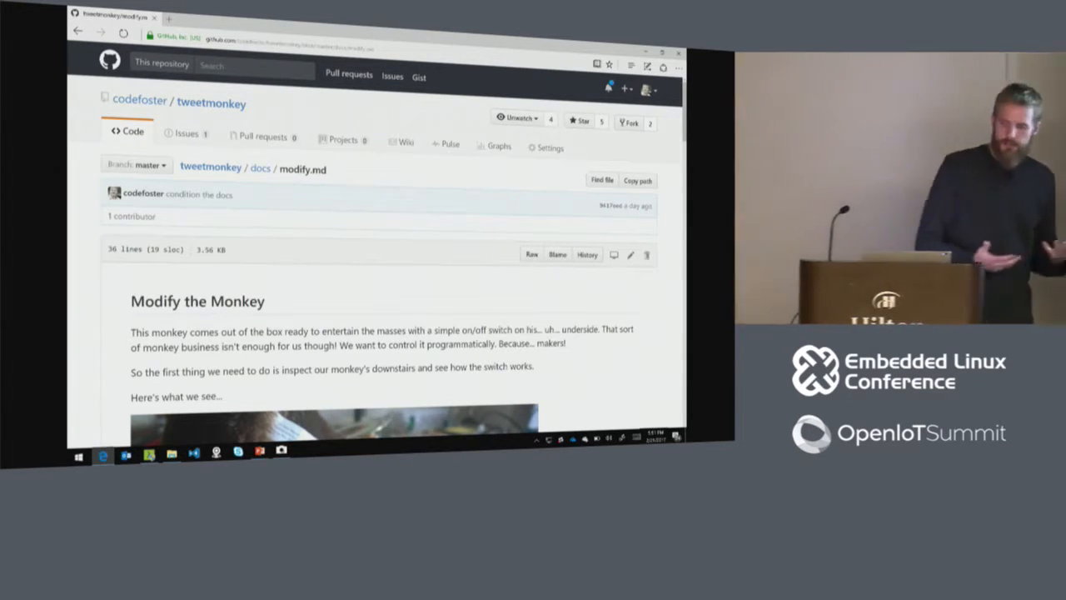
scroll(down, 3)
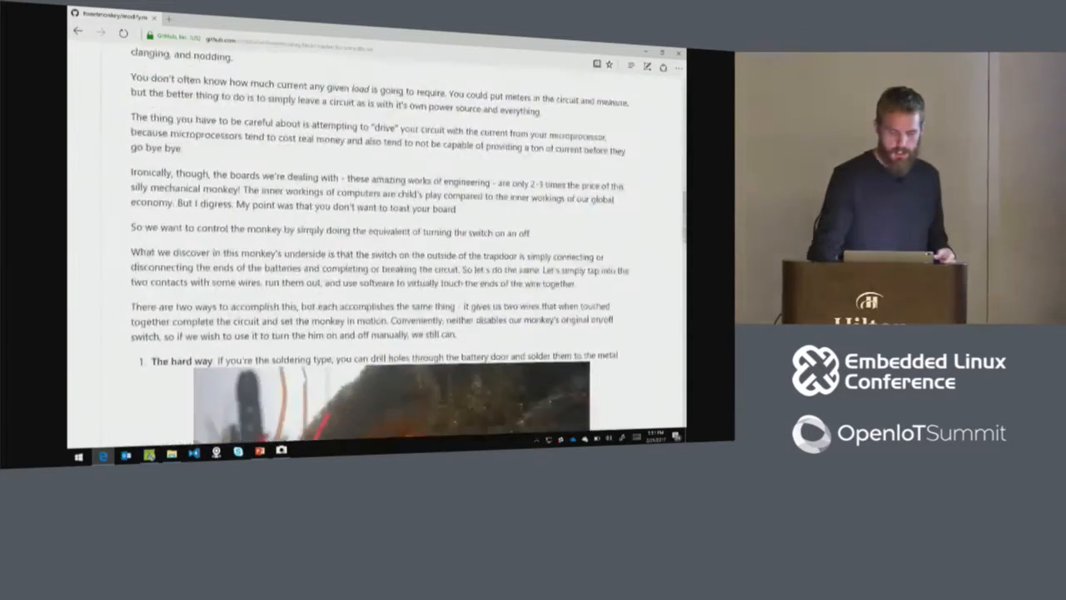
scroll(down, 3)
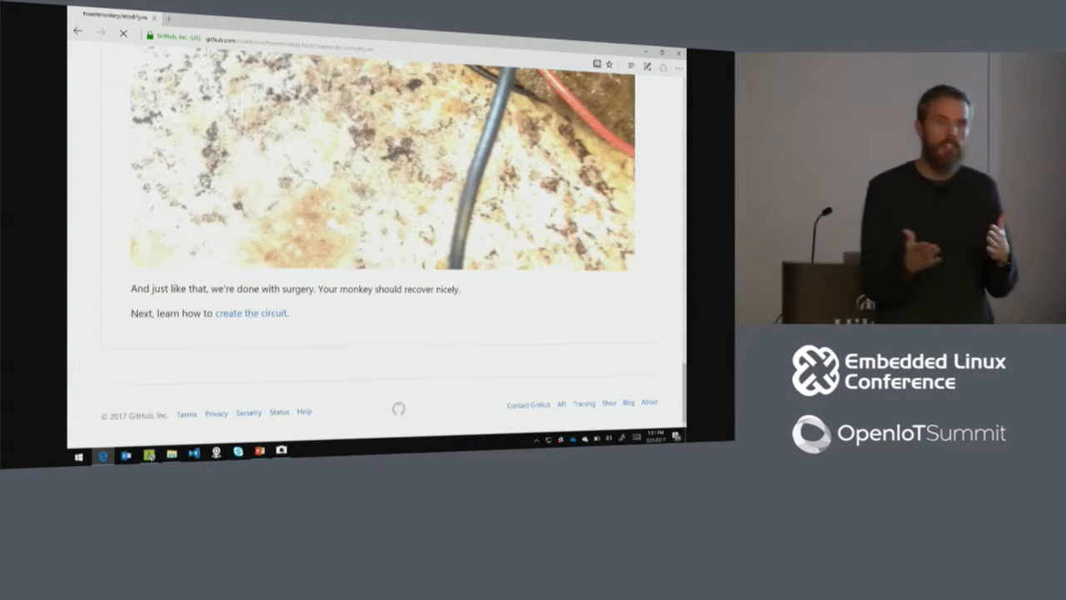
Open docs/circuit.md via the 'create the circuit' link.
click(250, 312)
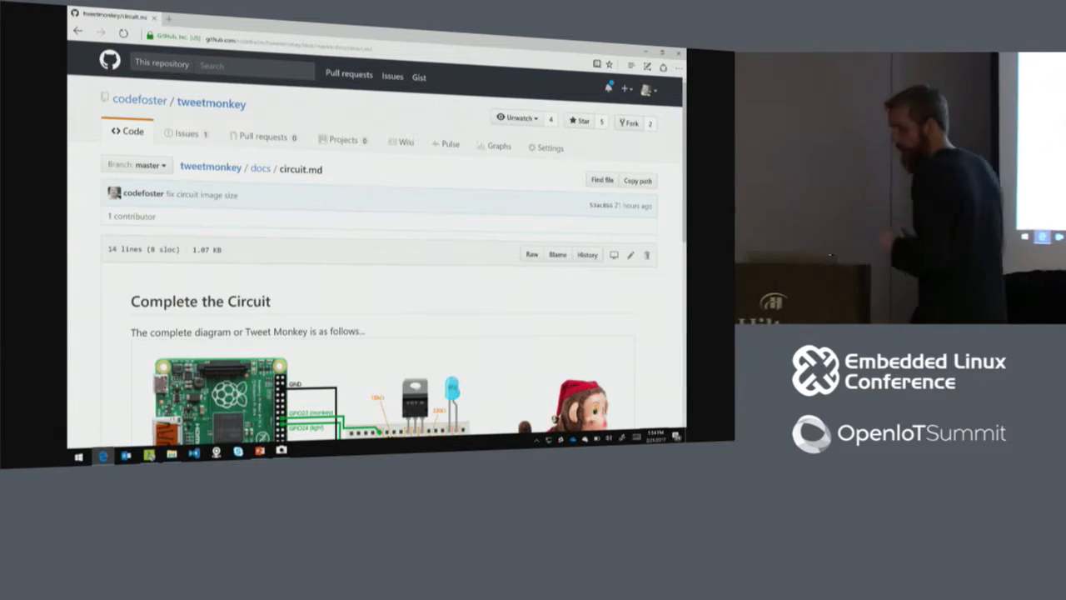
Scroll through the breadboard wiring diagram showing GPIO23, GPIO24, FET, resistors and LED.
scroll(down, 3)
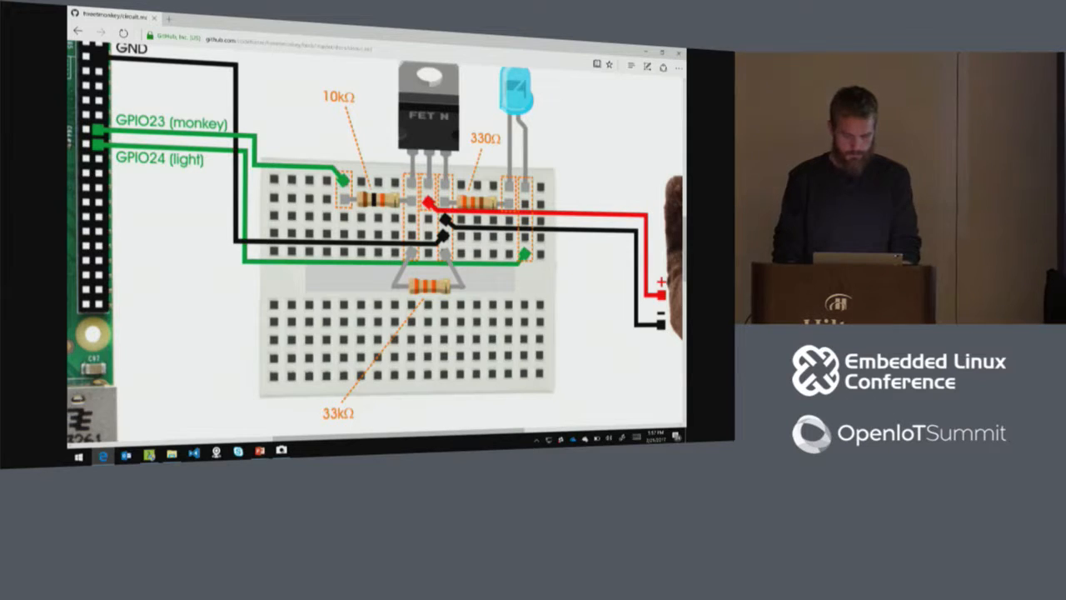
scroll(down, 3)
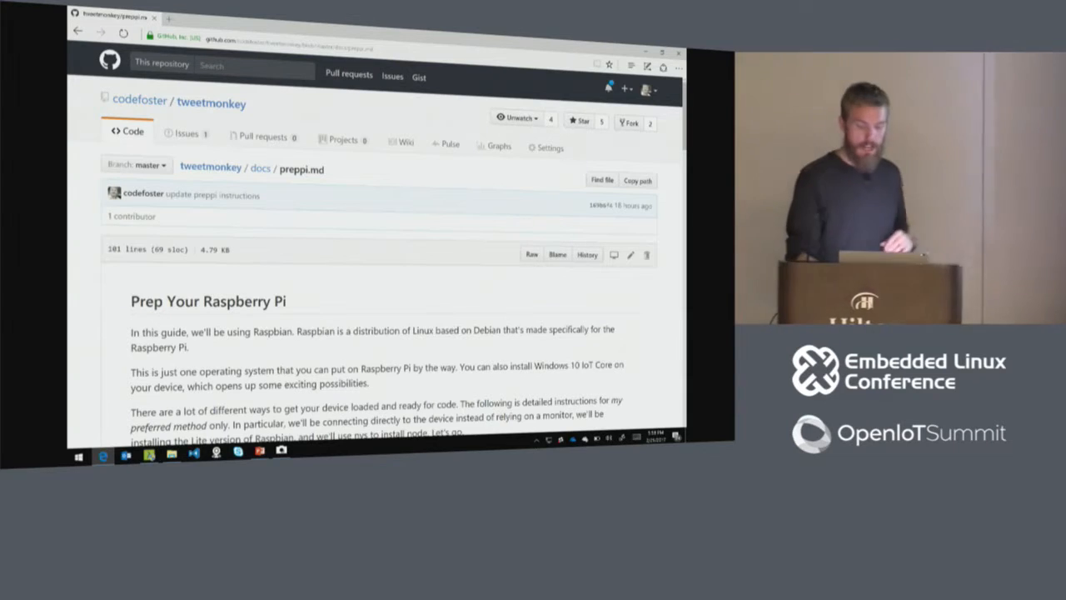
Scroll preppi.md past Installing the Operating System to the wpa_supplicant wifi example.
scroll(down, 3)
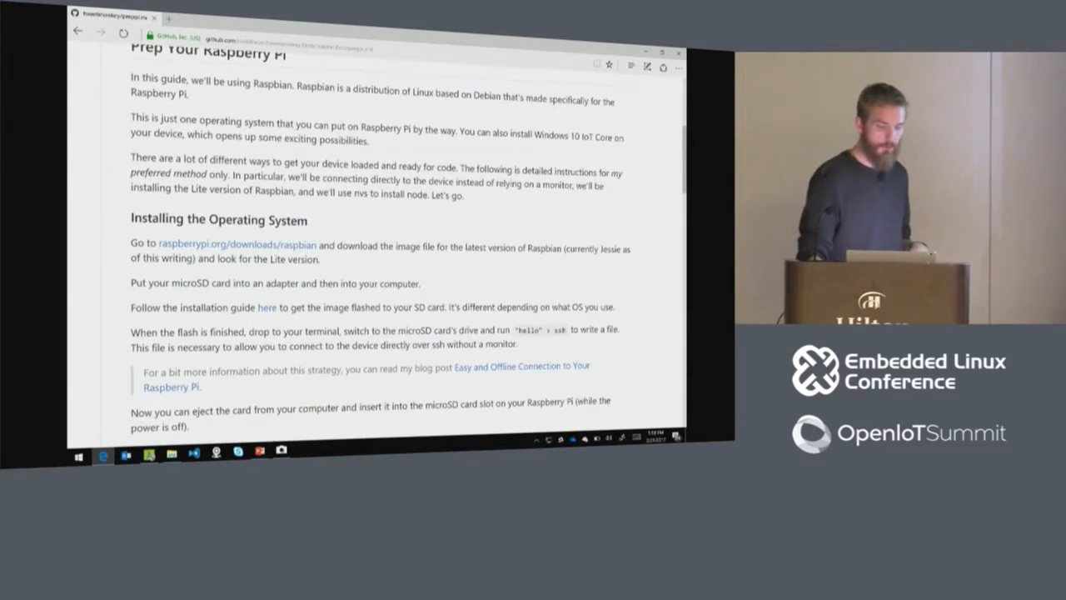
scroll(down, 3)
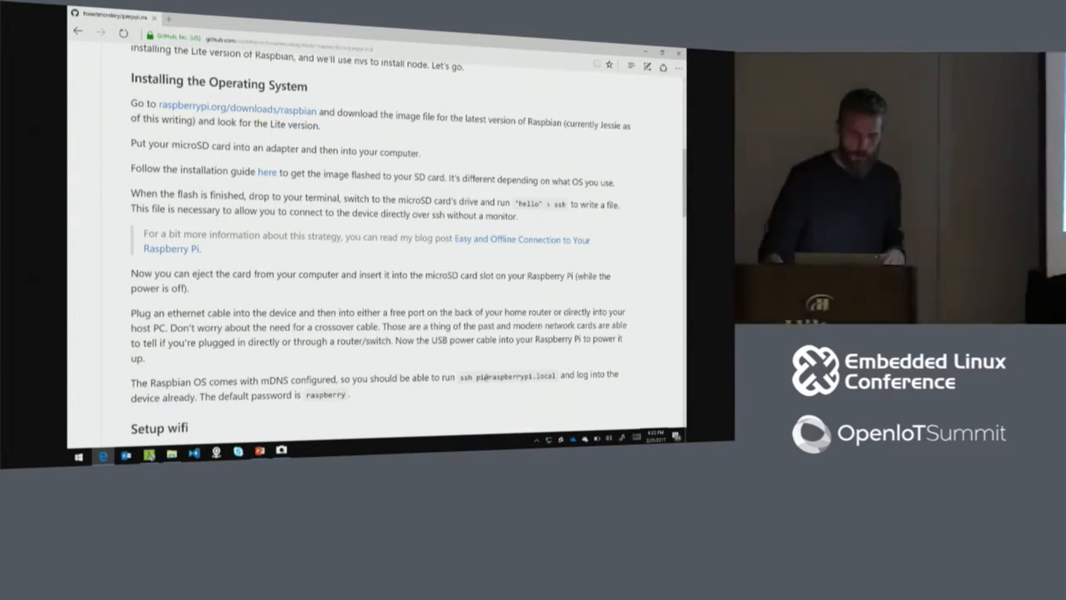
scroll(down, 3)
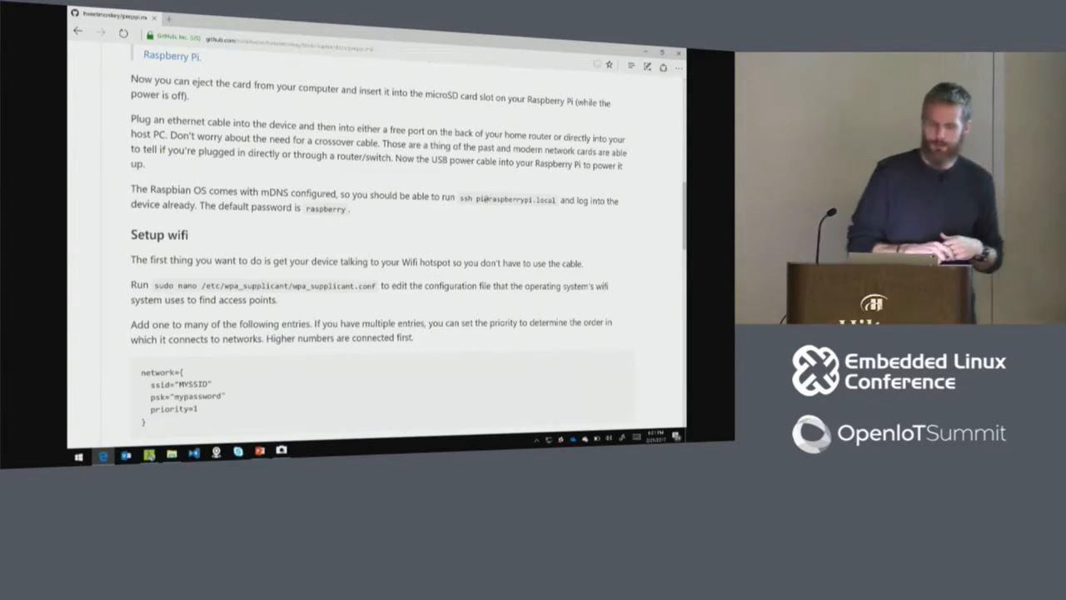
Scroll past wifi setup, apt-get install git wiringpi and raspi-config to Install Node.js.
scroll(down, 3)
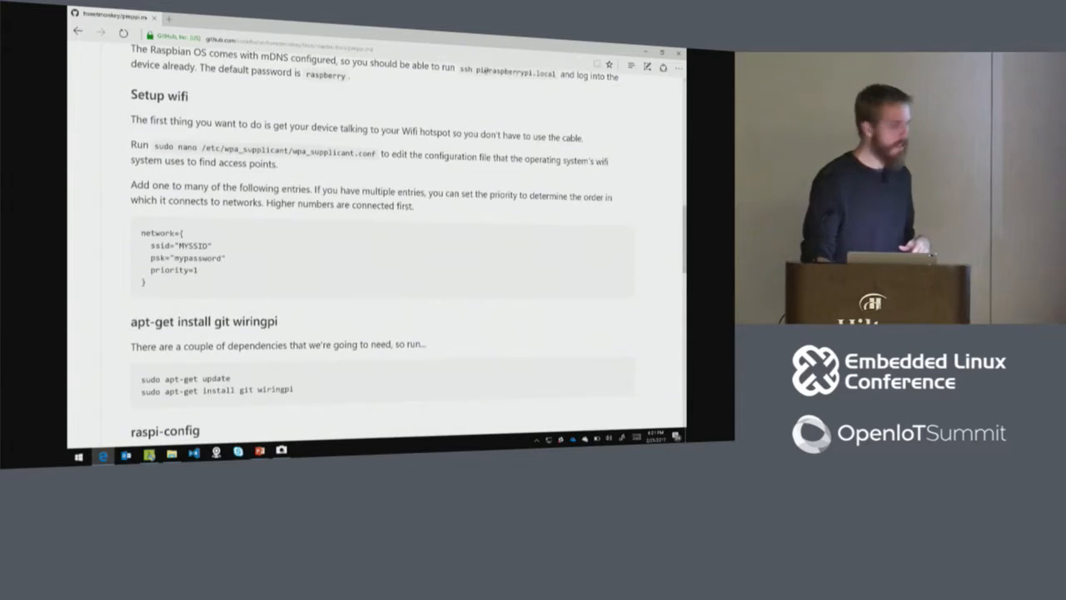
scroll(down, 3)
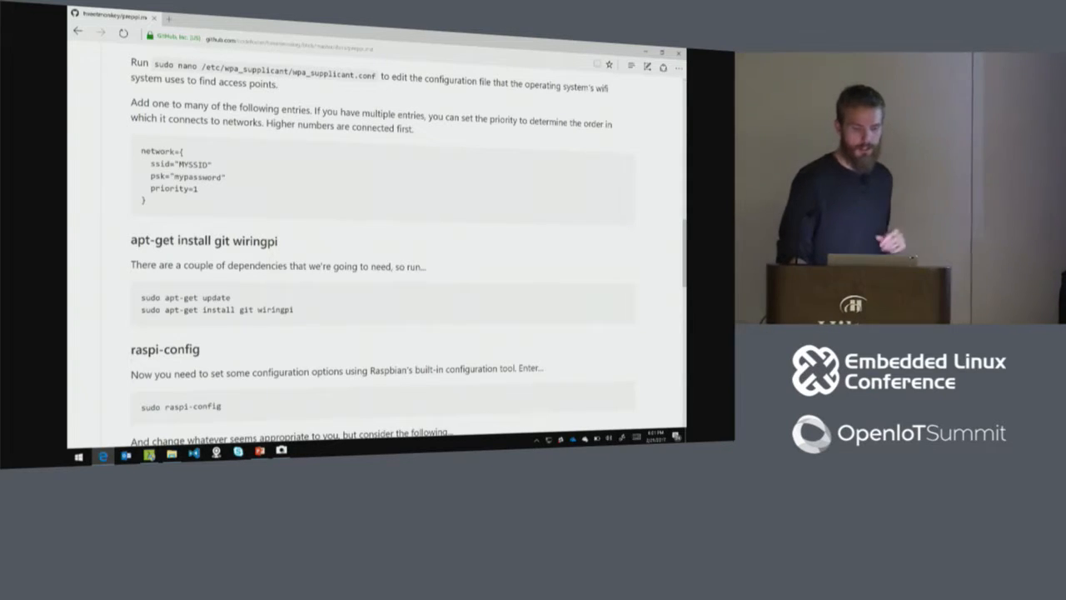
scroll(down, 3)
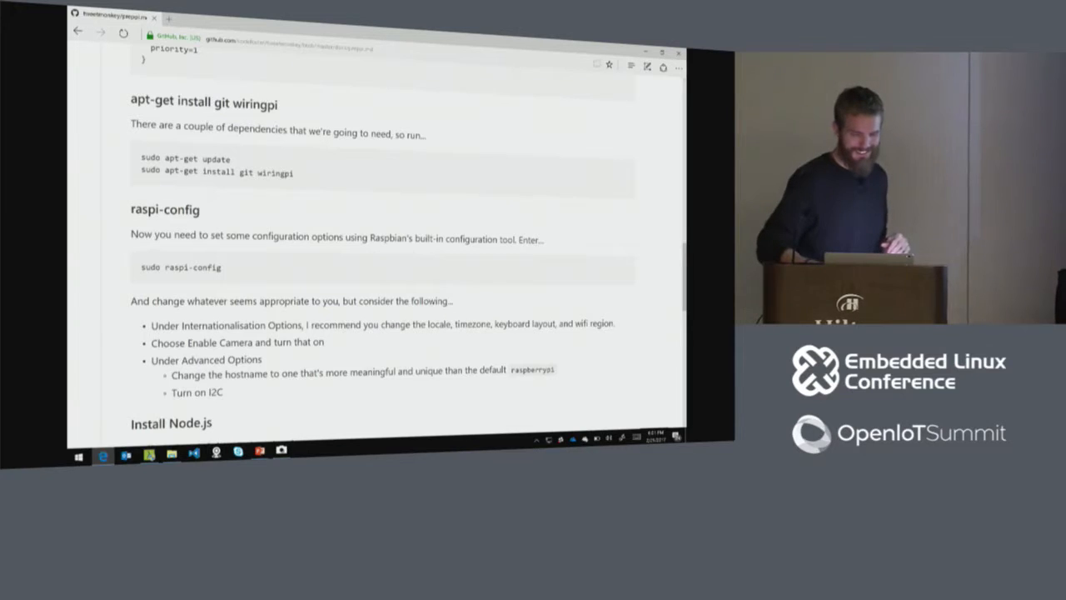
scroll(down, 3)
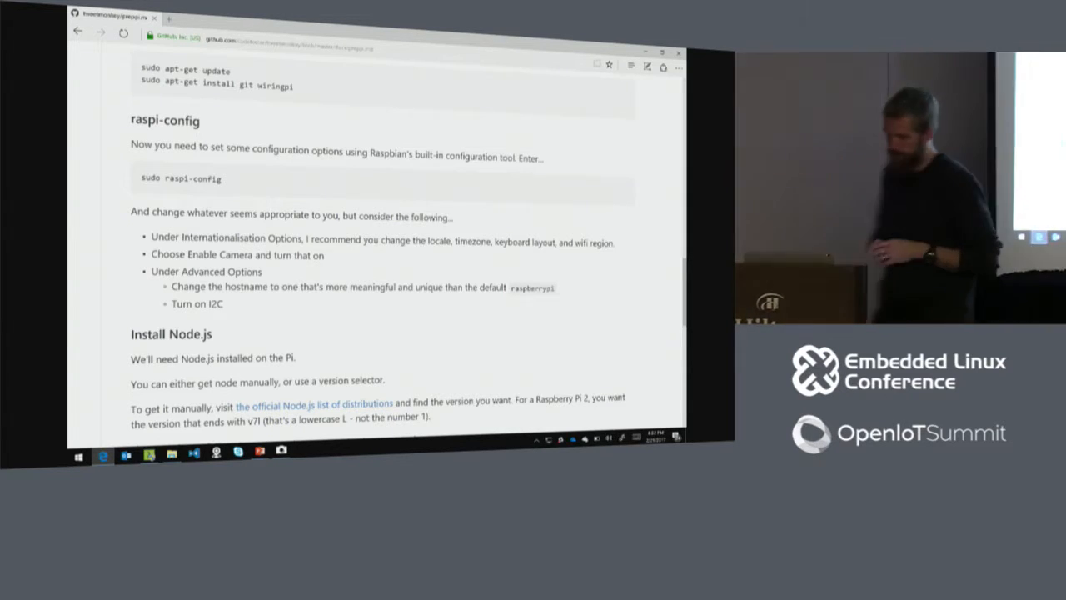
Review the manual and nvs Node.js install commands on the Prep Your Raspberry Pi page.
scroll(down, 3)
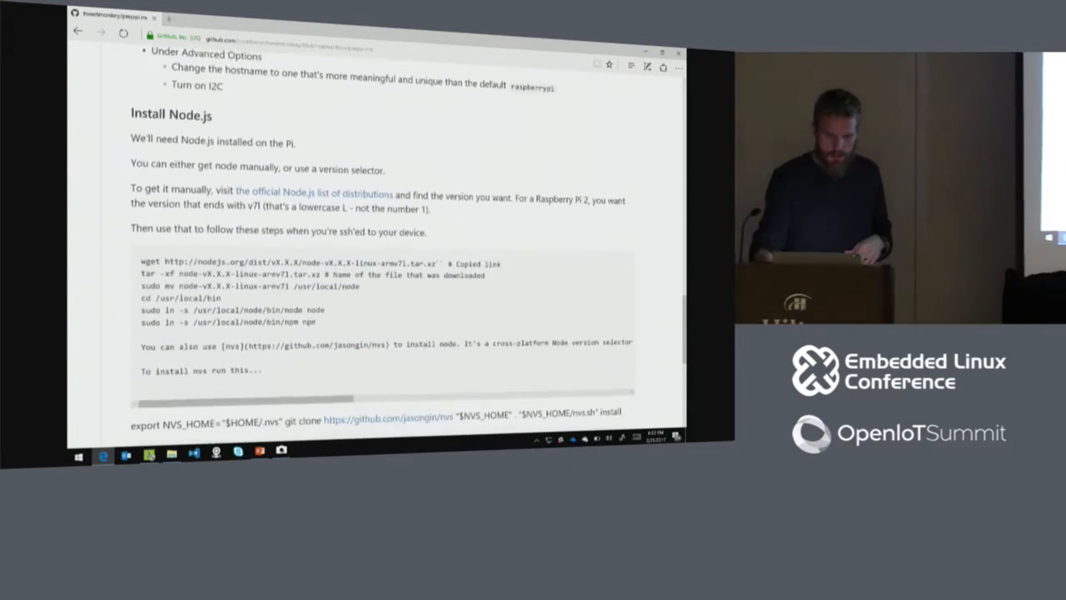
scroll(down, 3)
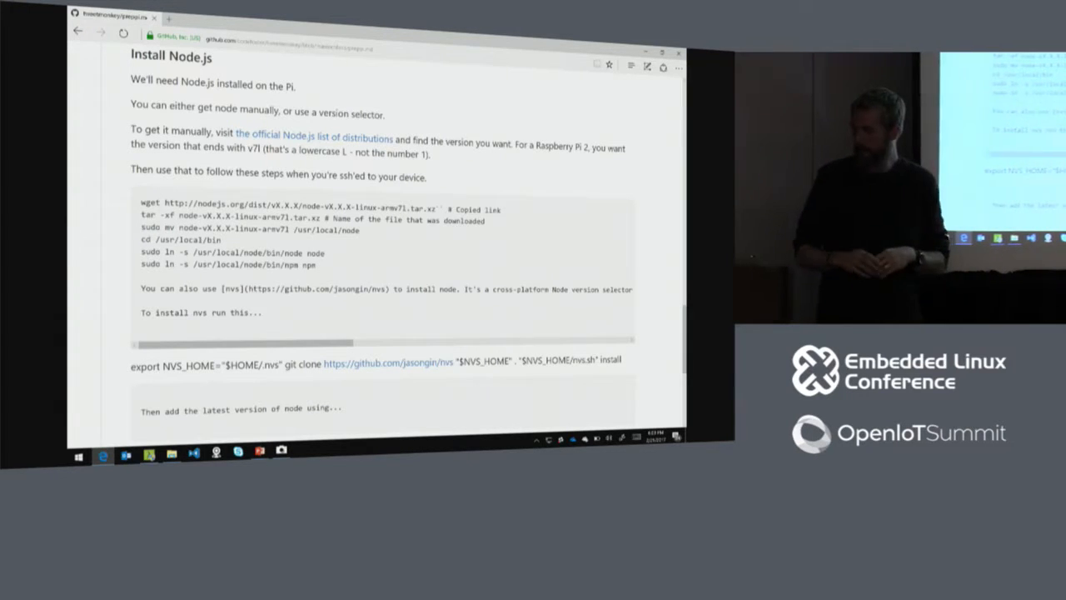
scroll(down, 3)
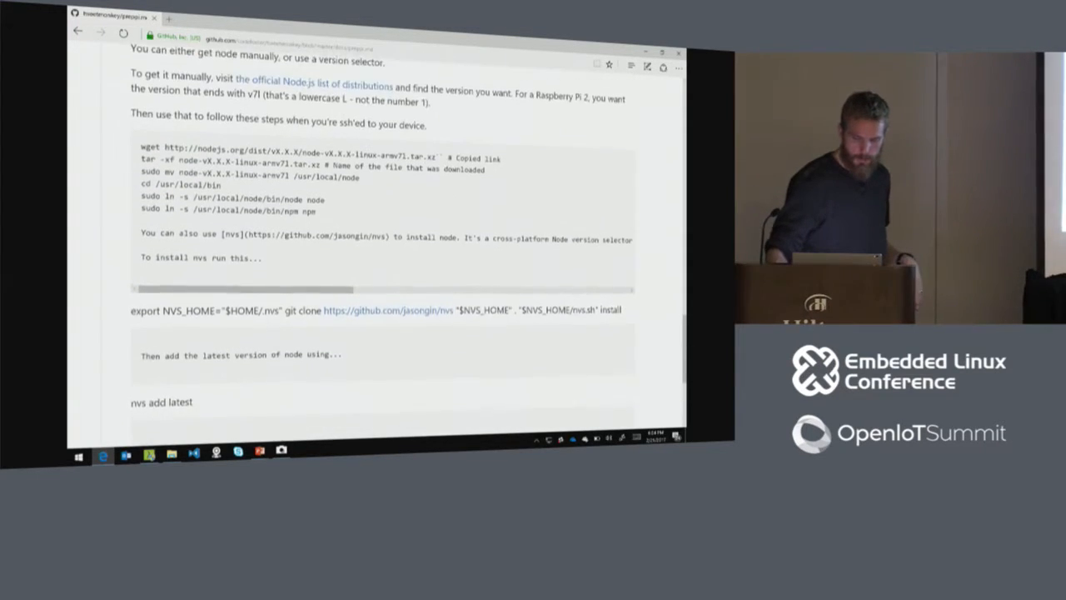
scroll(up, 3)
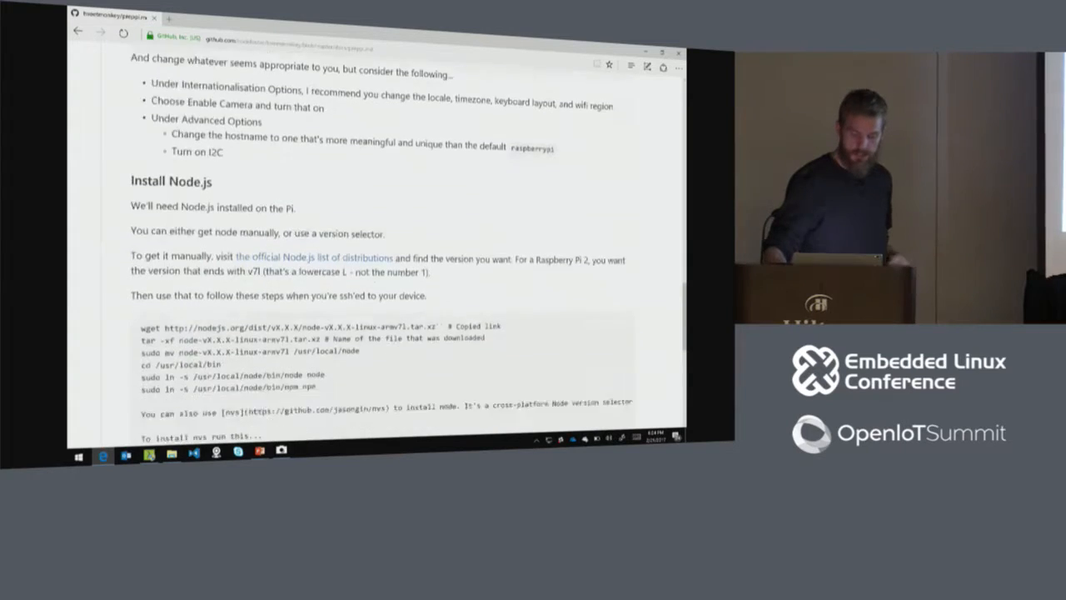
scroll(down, 3)
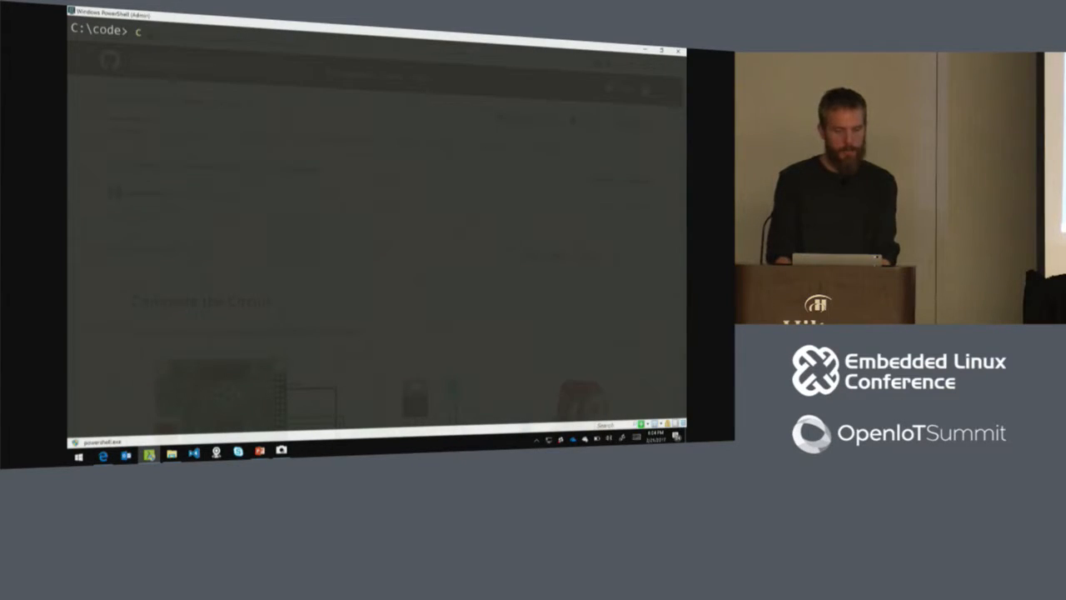
Run 'code tw…' at the C:\code prompt to open the tweetmonkey project.
text(ode)
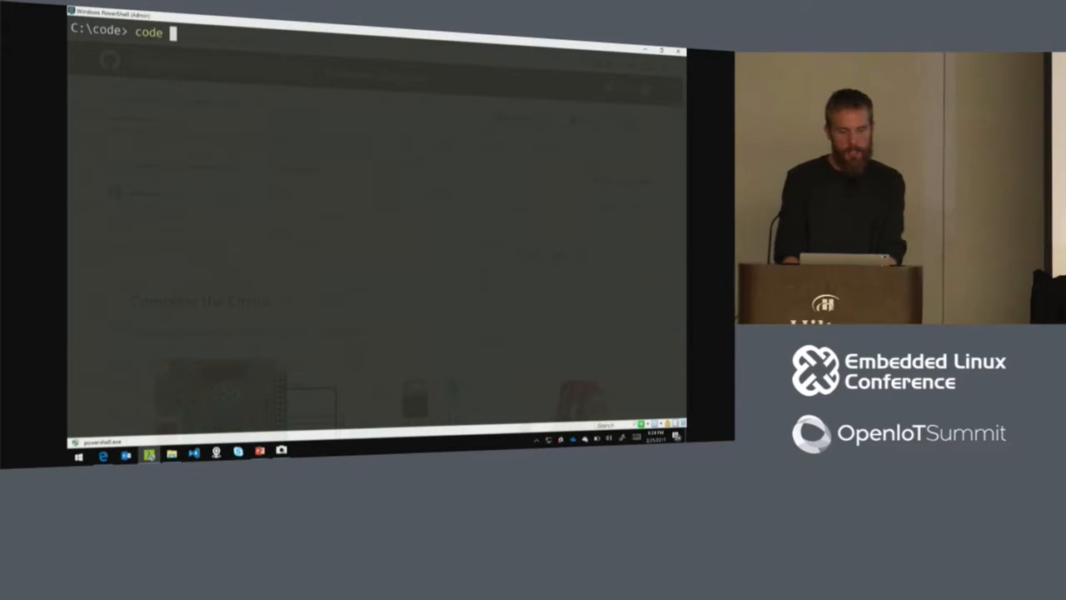
text(tw)
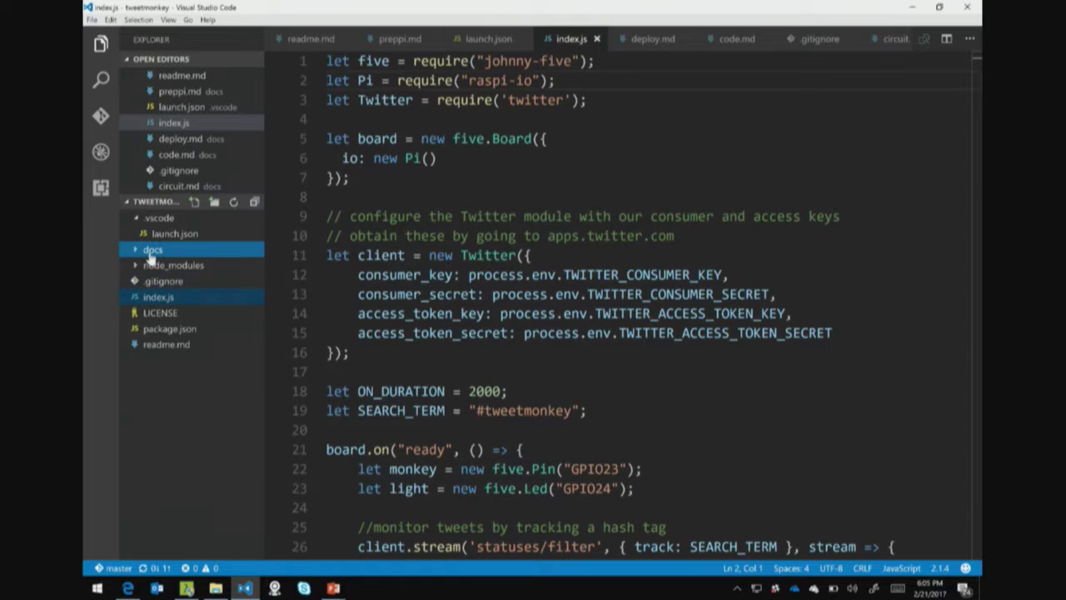
Show index.js from the tweetmonkey project Explorer, with its #tweetmonkey tweet-watching code.
click(160, 312)
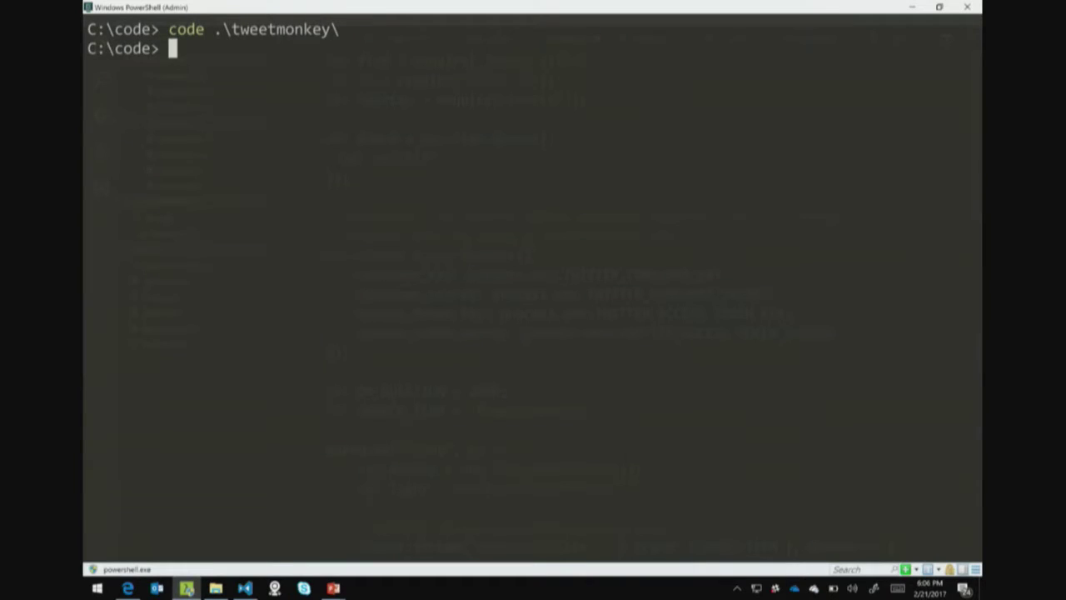
text(ssh)
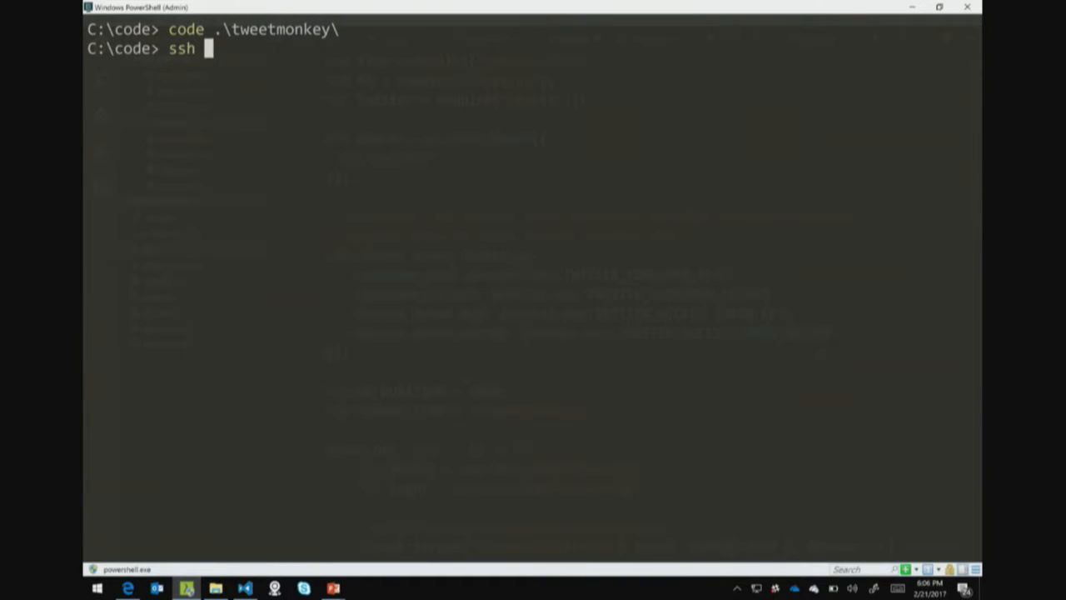
text(pi@)
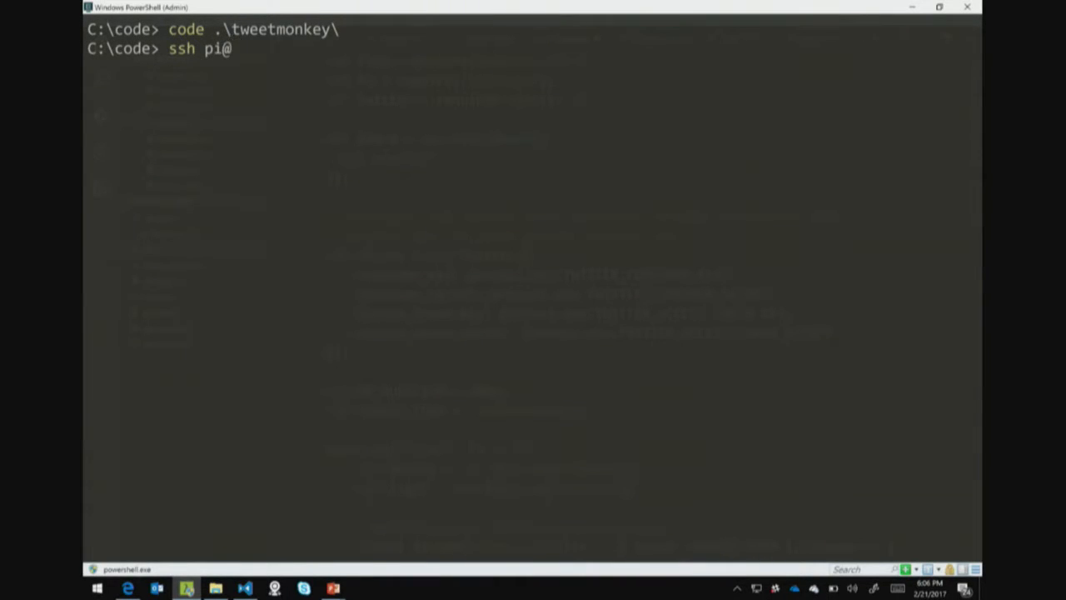
text(cfpi)
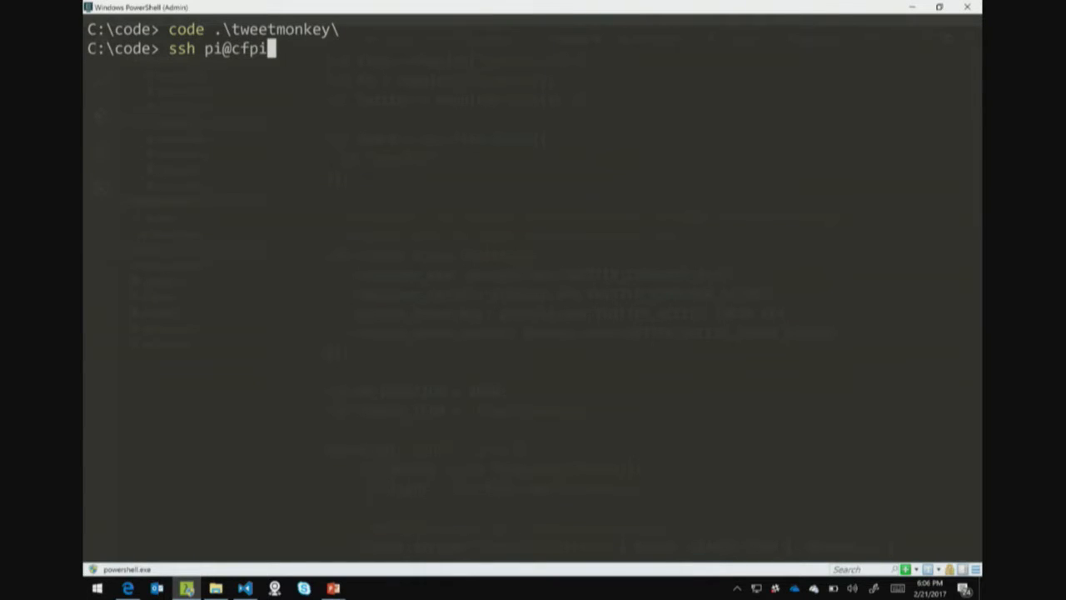
text(3.local)
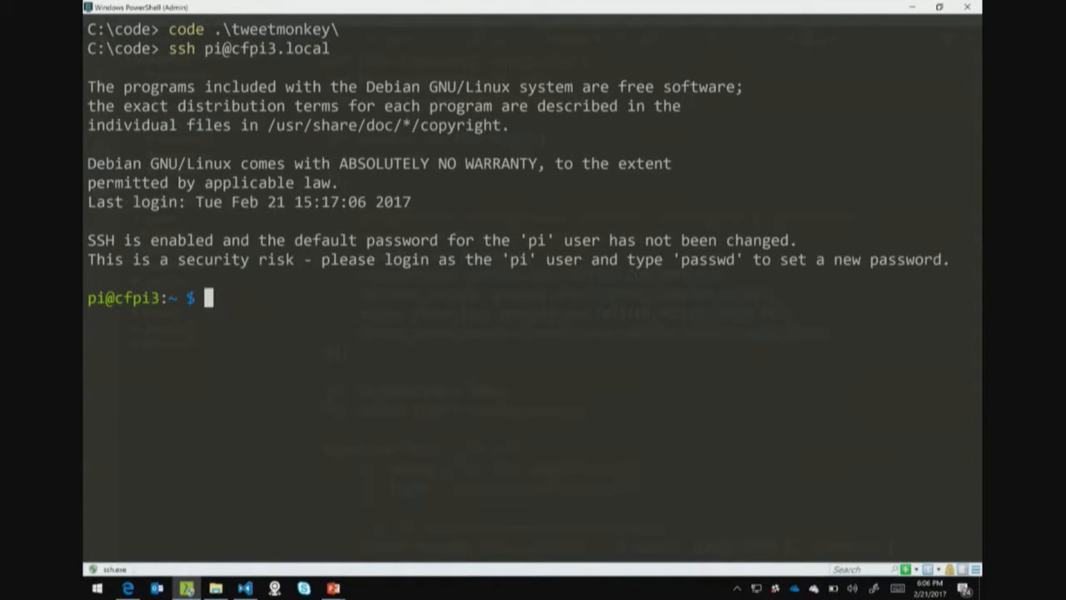
Change into /sys/class/gpio and list export, gpiochip0 and unexport.
text(cd /sys/class)
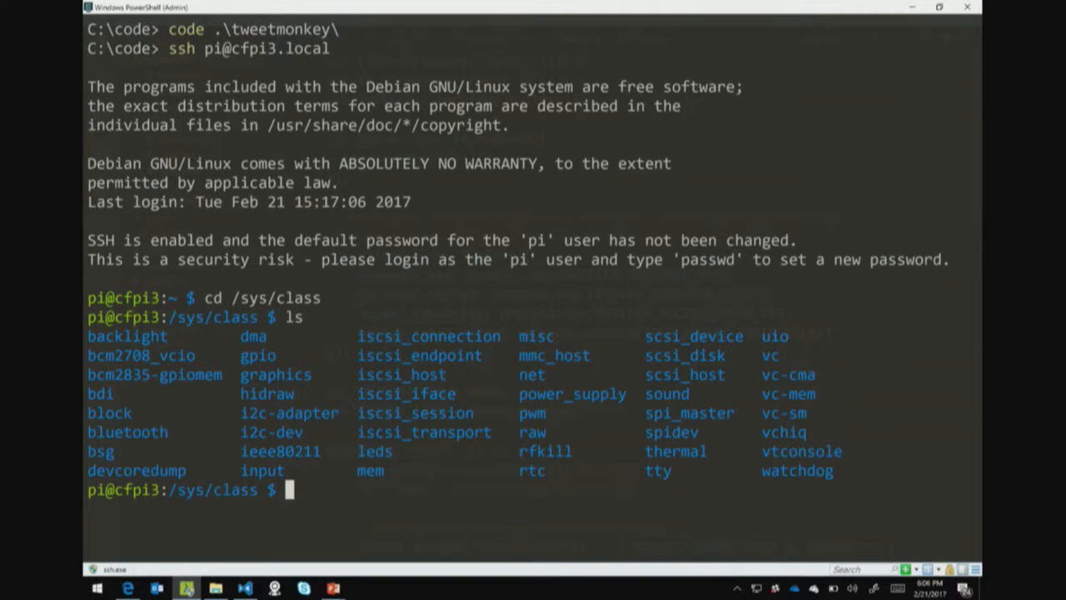
text(cd gpio/)
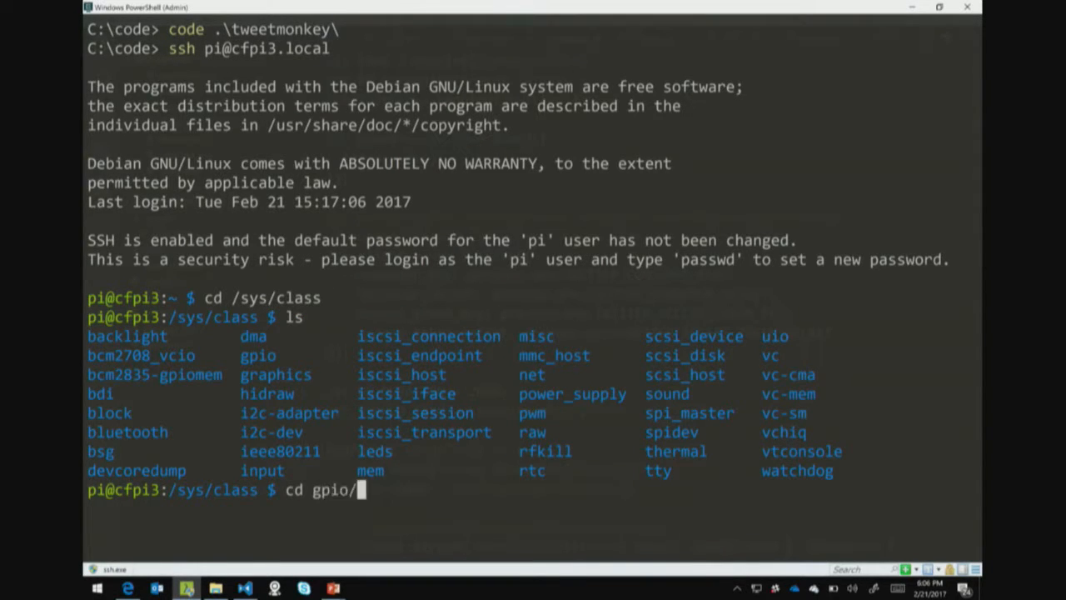
key(Enter)
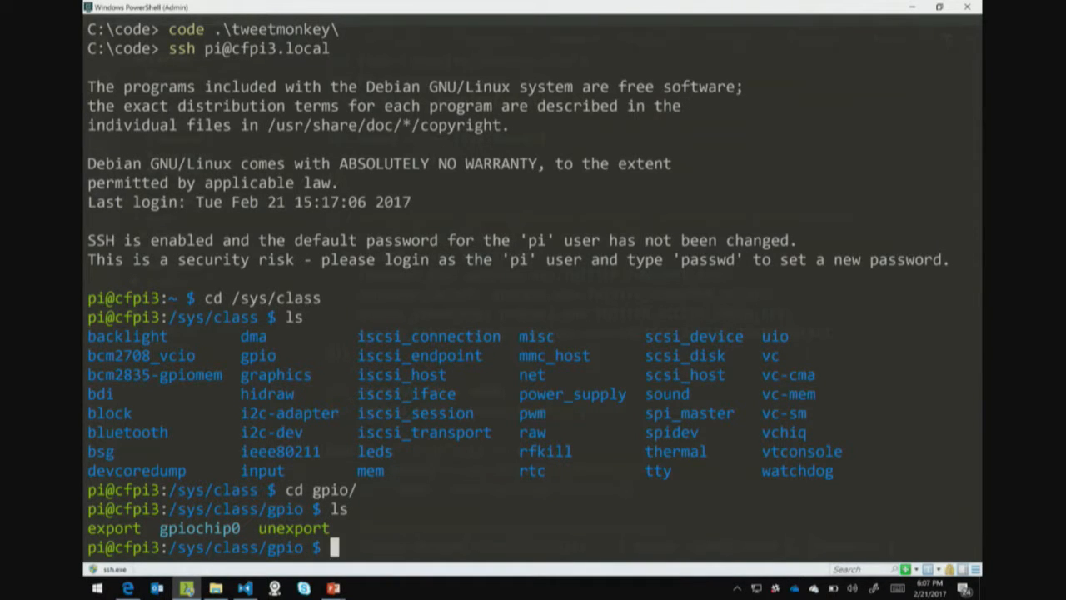
Export GPIO pin 24 with sudo and confirm gpio24 exists.
text(sudo)
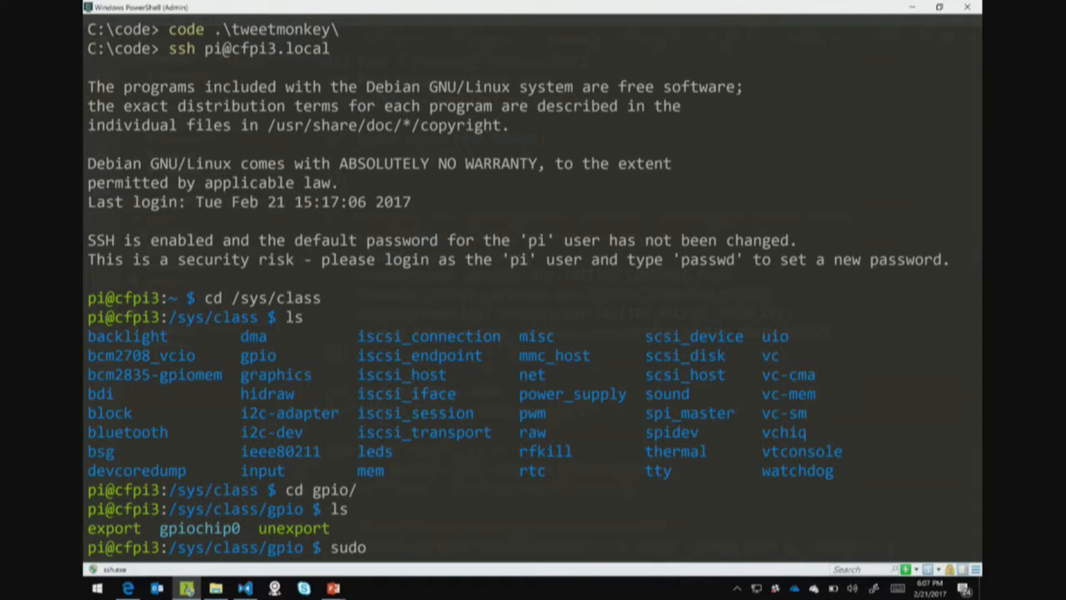
text(2)
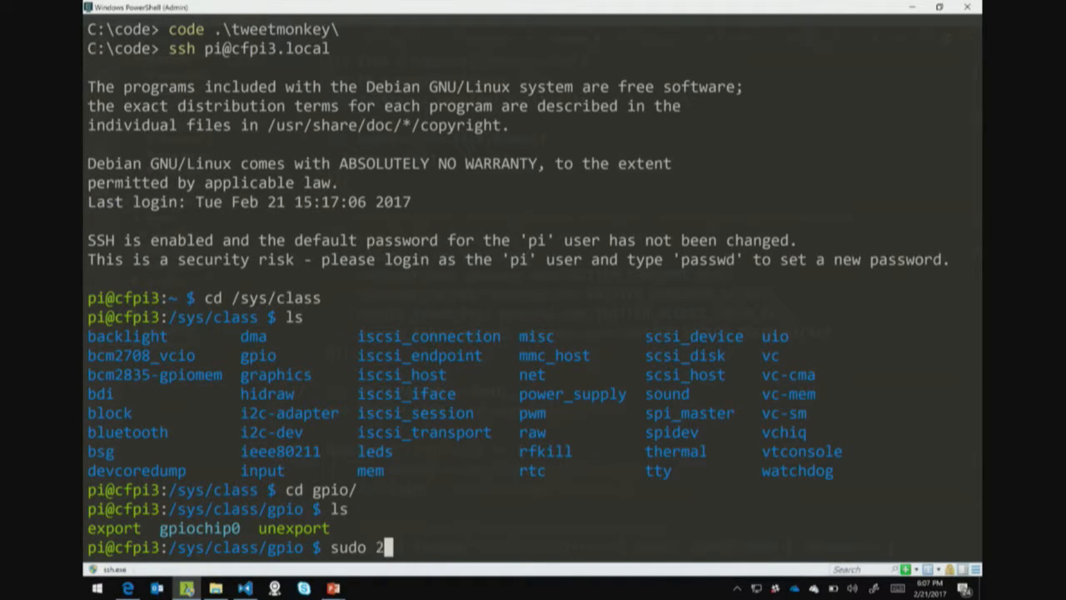
text(4)
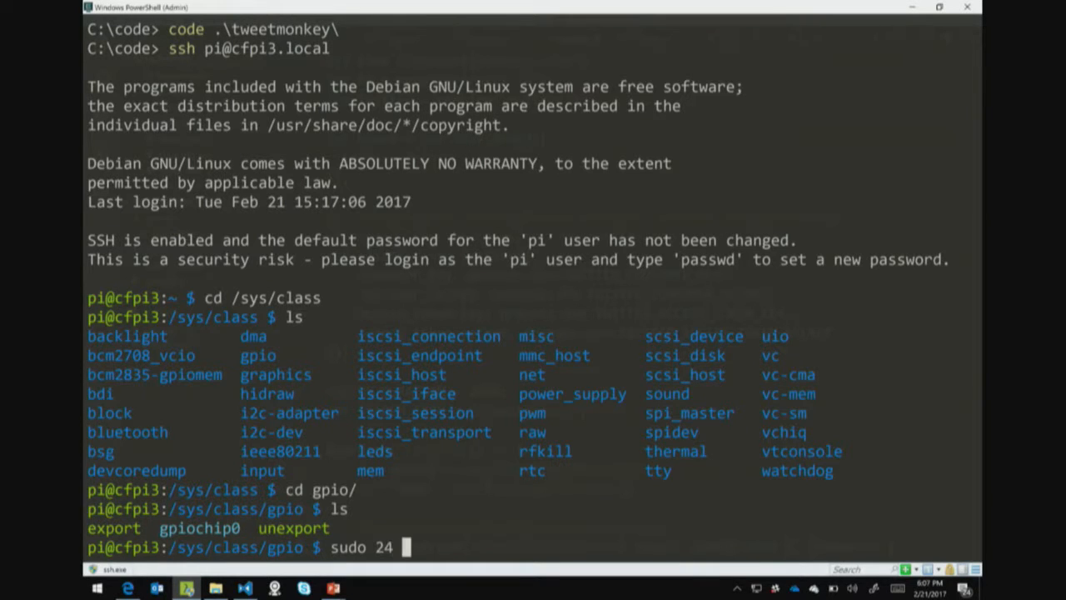
text(> export)
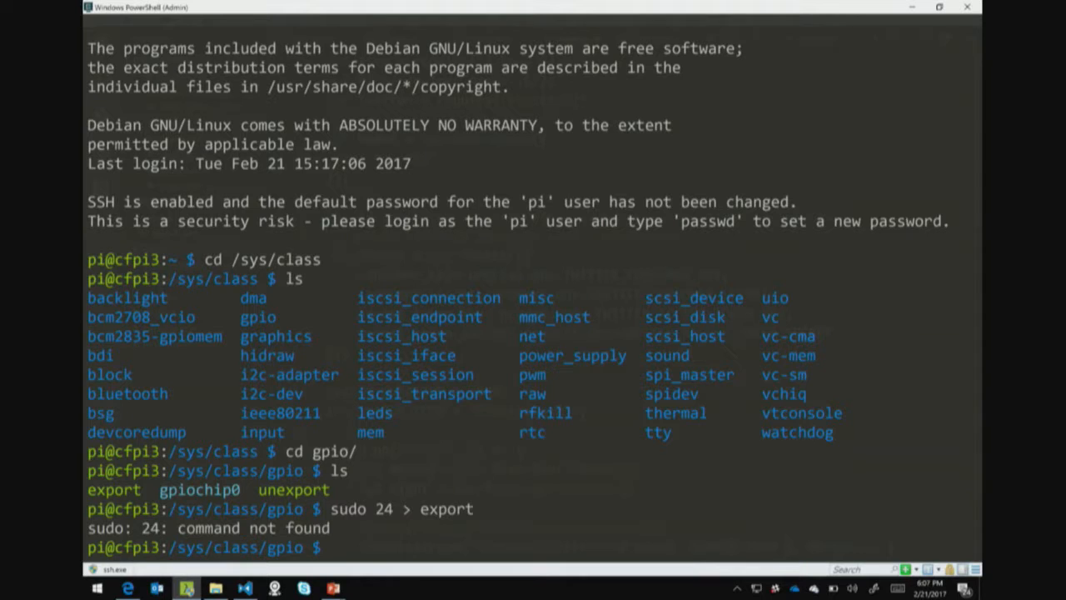
text(sudo echo 24 >)
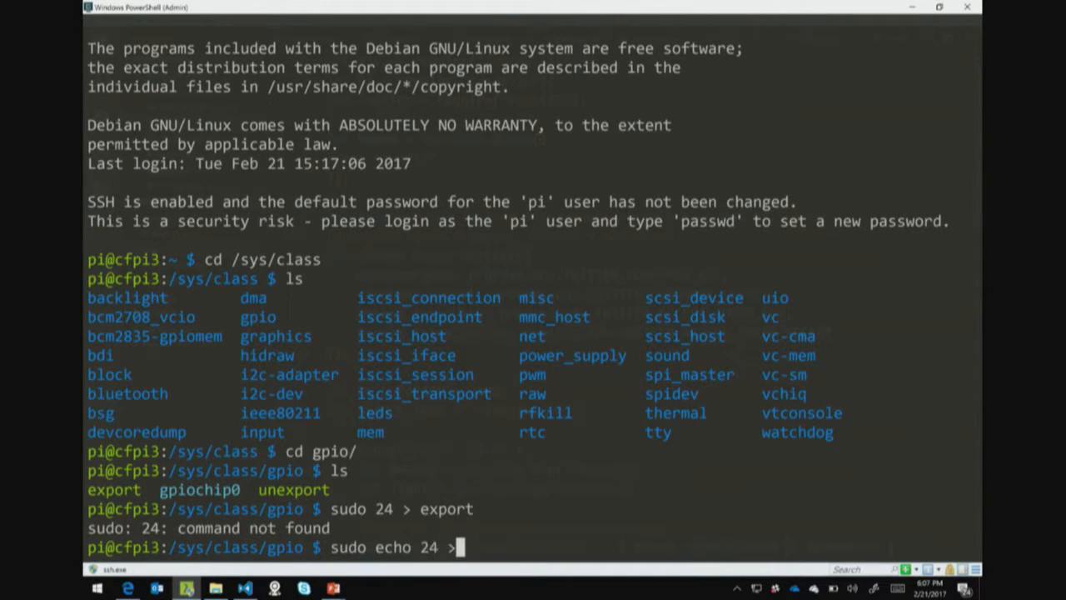
text(export)
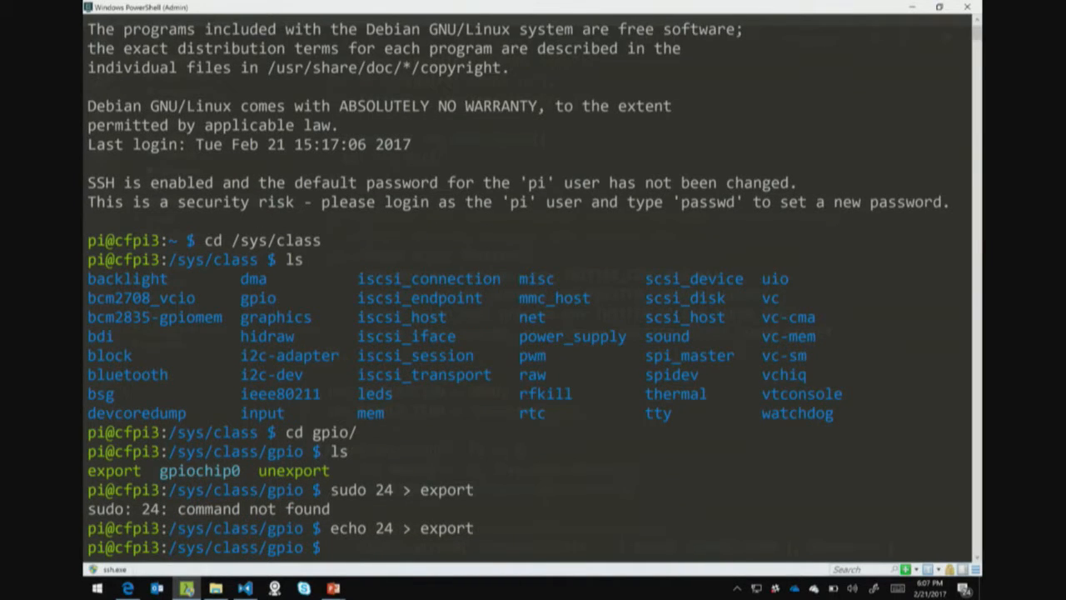
key(Return)
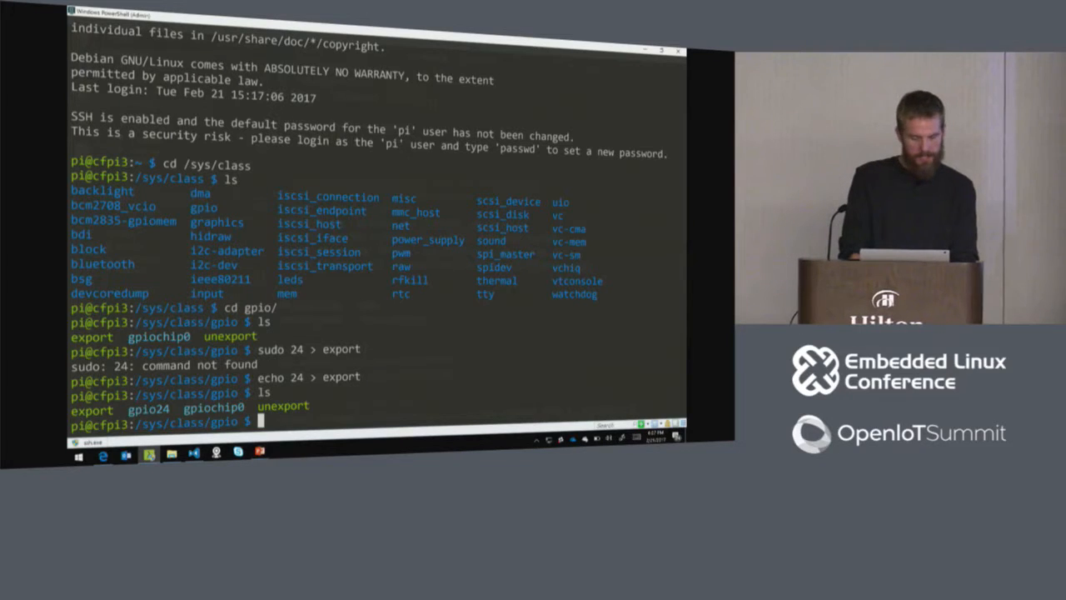
Set gpio24 direction to out, then set its value to 1 and back to 0.
text(echo)
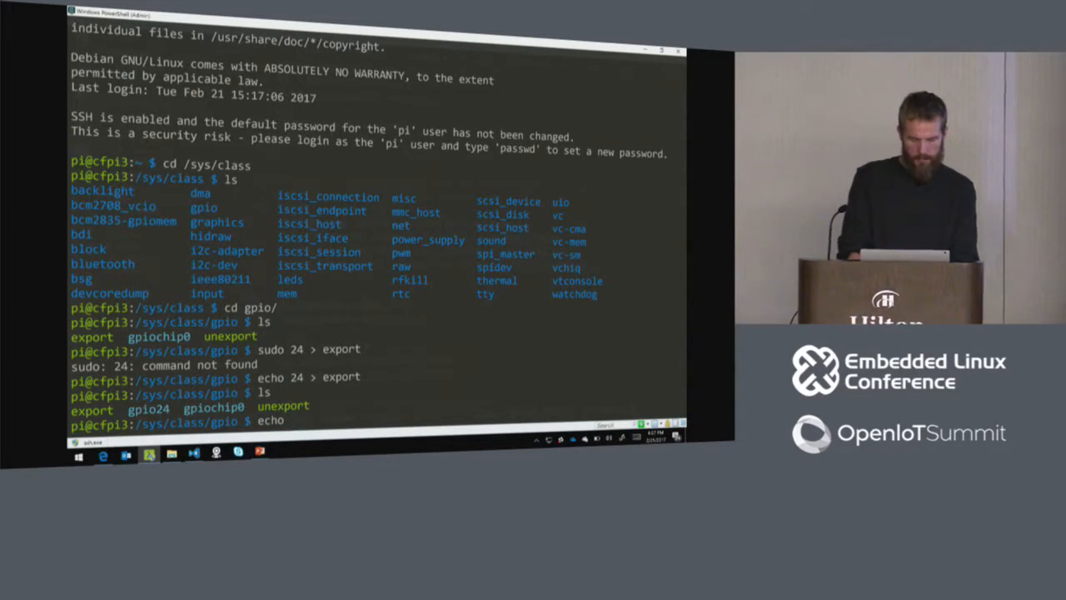
text(out >)
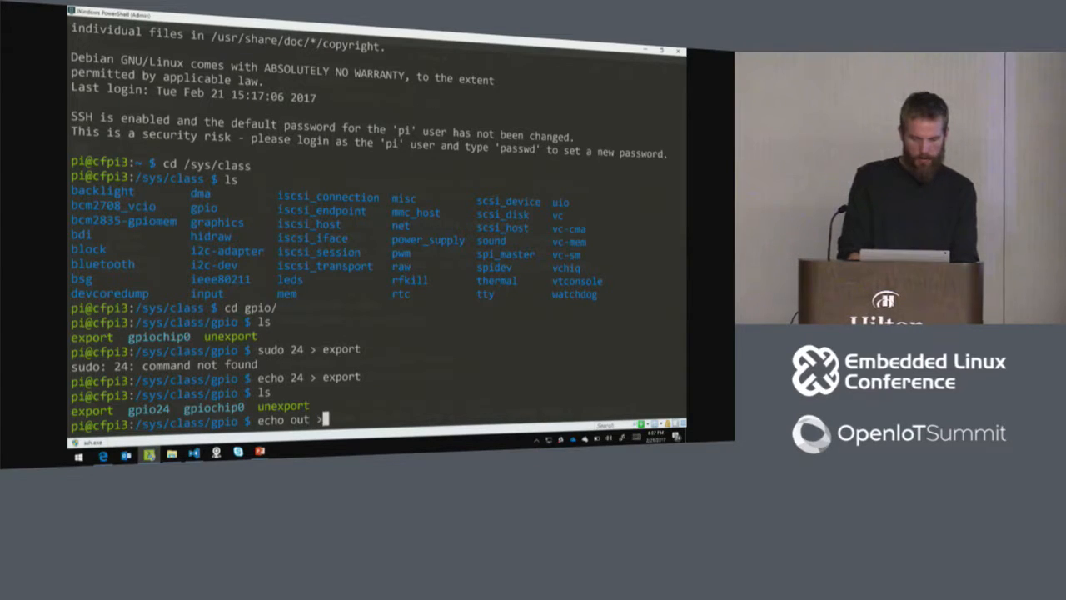
text(gpio)
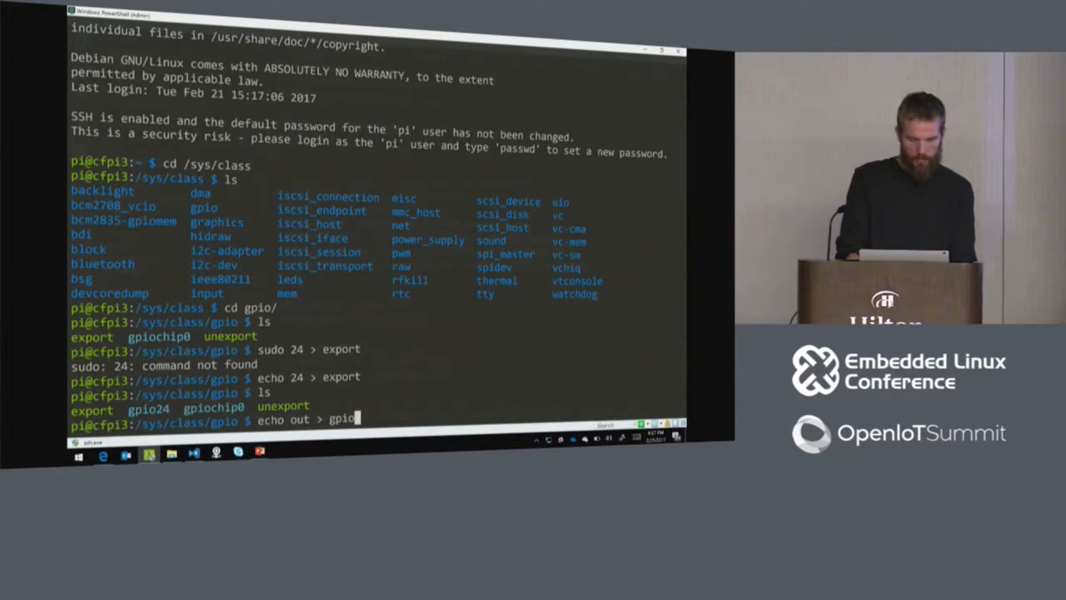
text(24/direction)
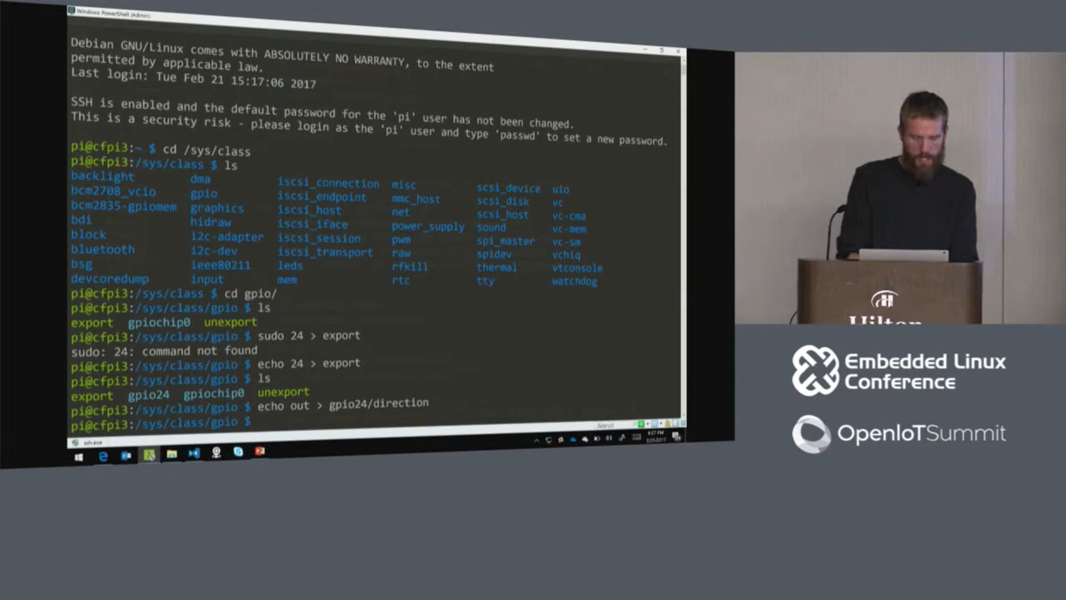
text(echo 1 > gpio24/valu)
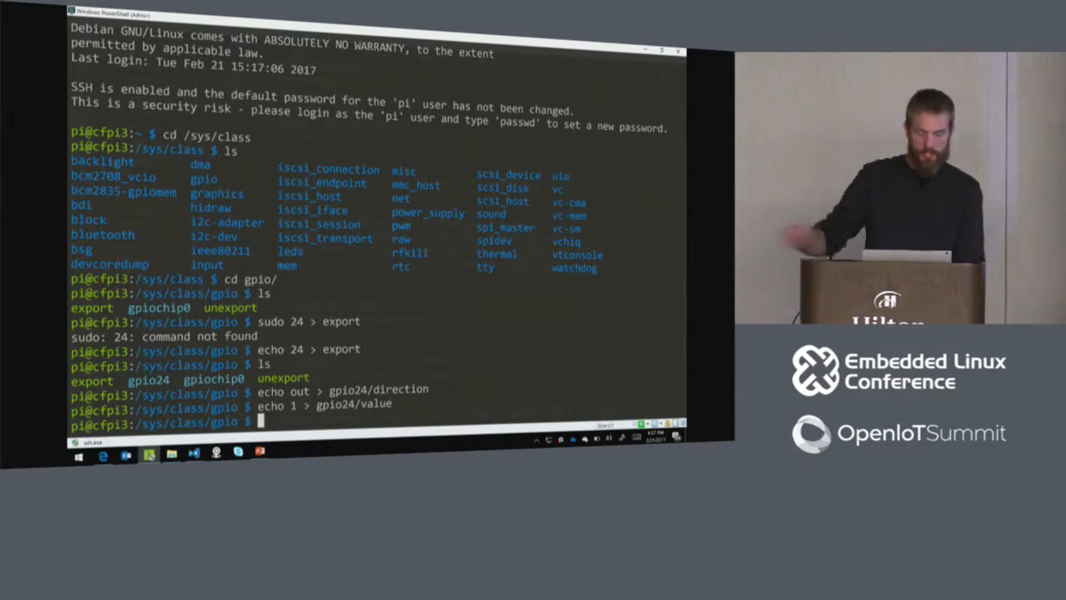
text(echo 1 > gpio24/value)
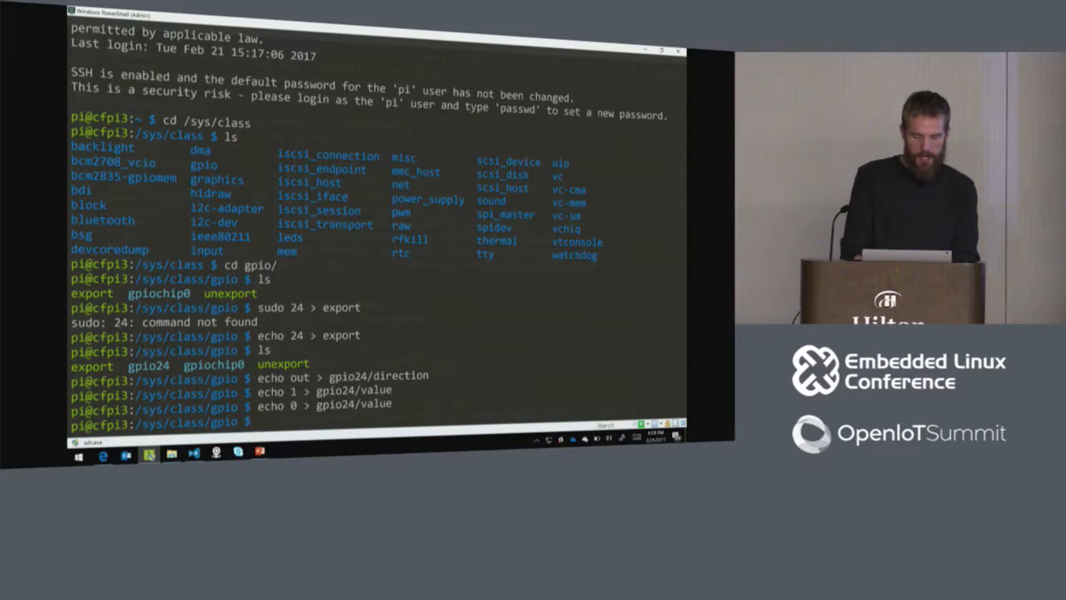
text(echo 24)
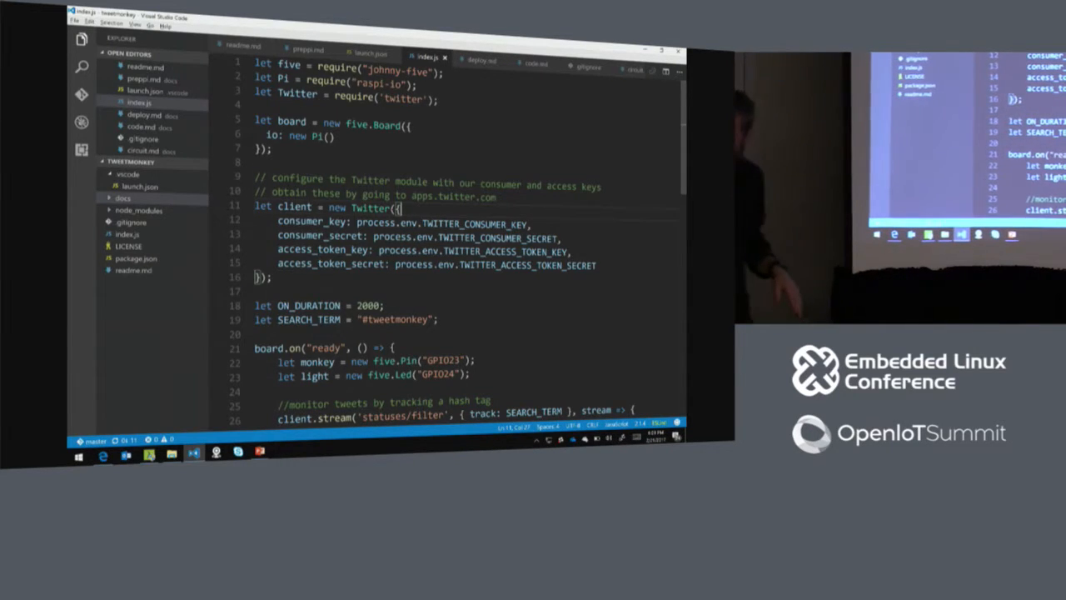
Scroll index.js down through the Twitter client and GPIO pin setup code.
scroll(down, 3)
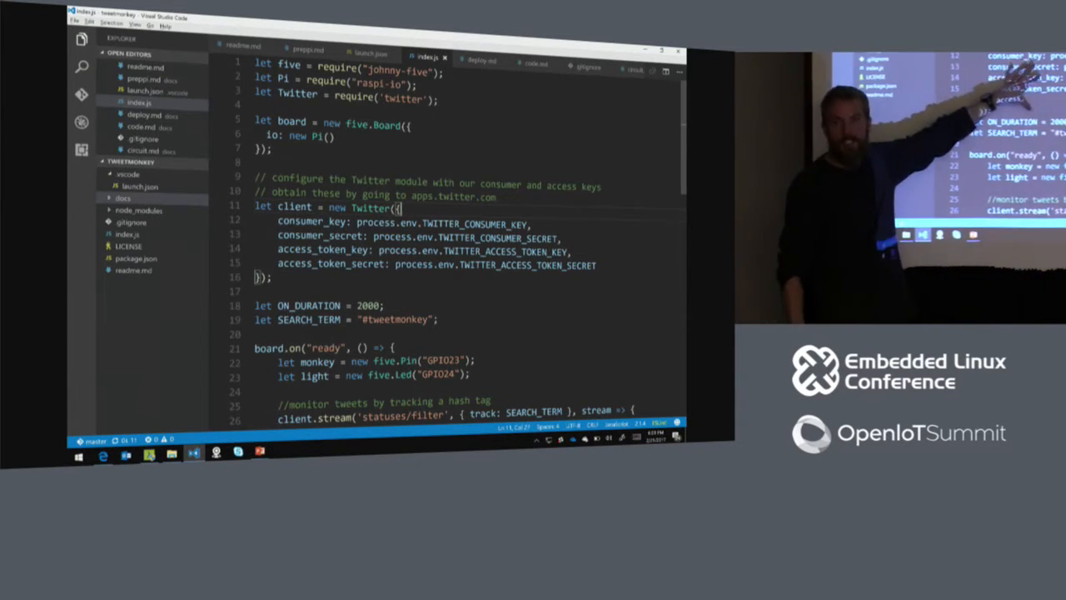
scroll(down, 3)
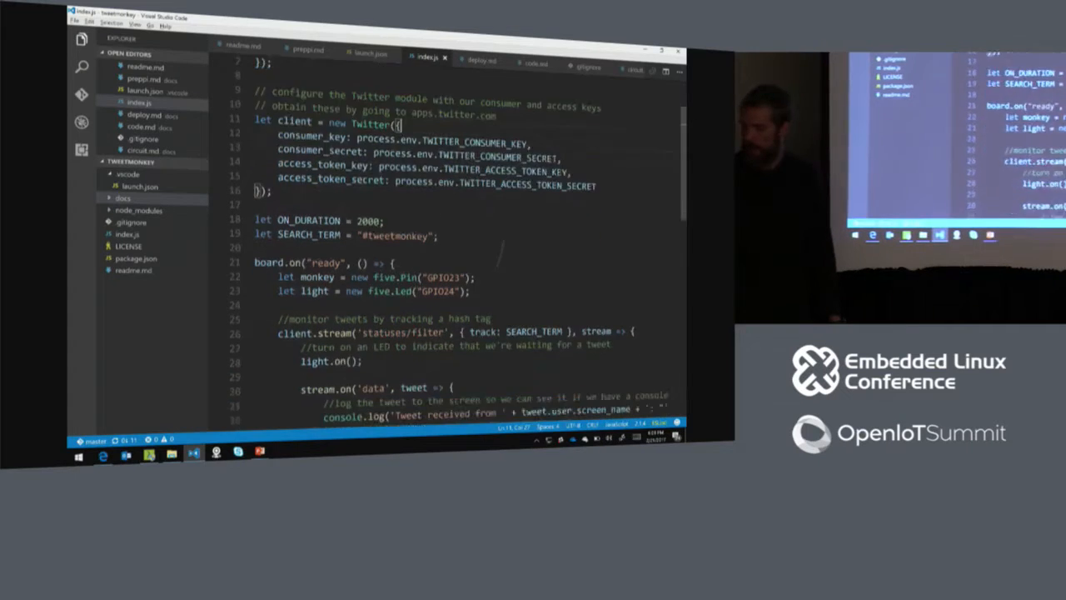
scroll(down, 3)
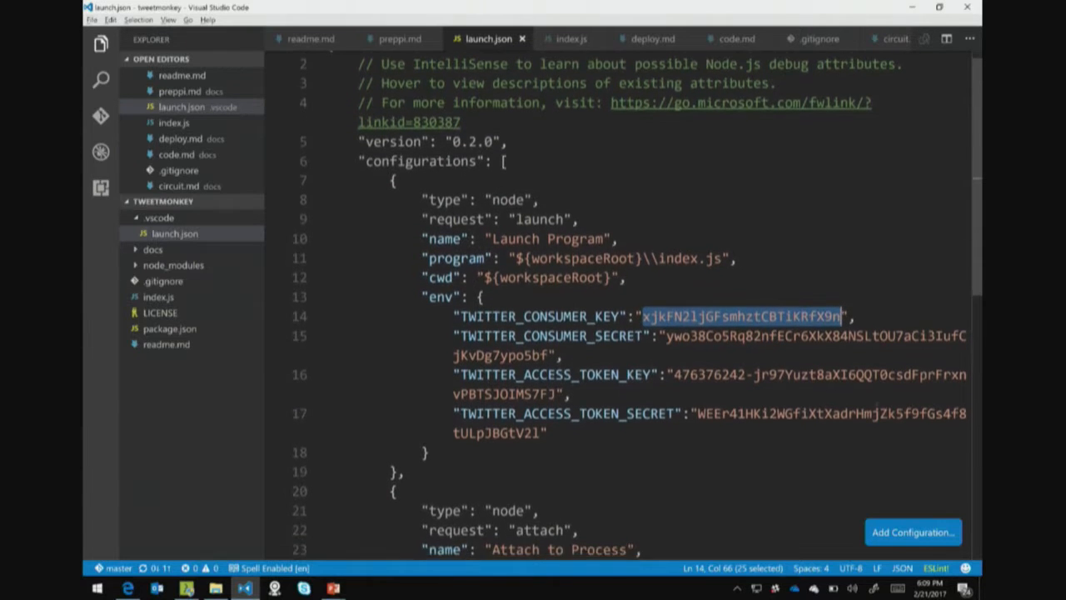
View launch.json's env block with TWITTER_CONSUMER_KEY and access token entries.
scroll(down, 3)
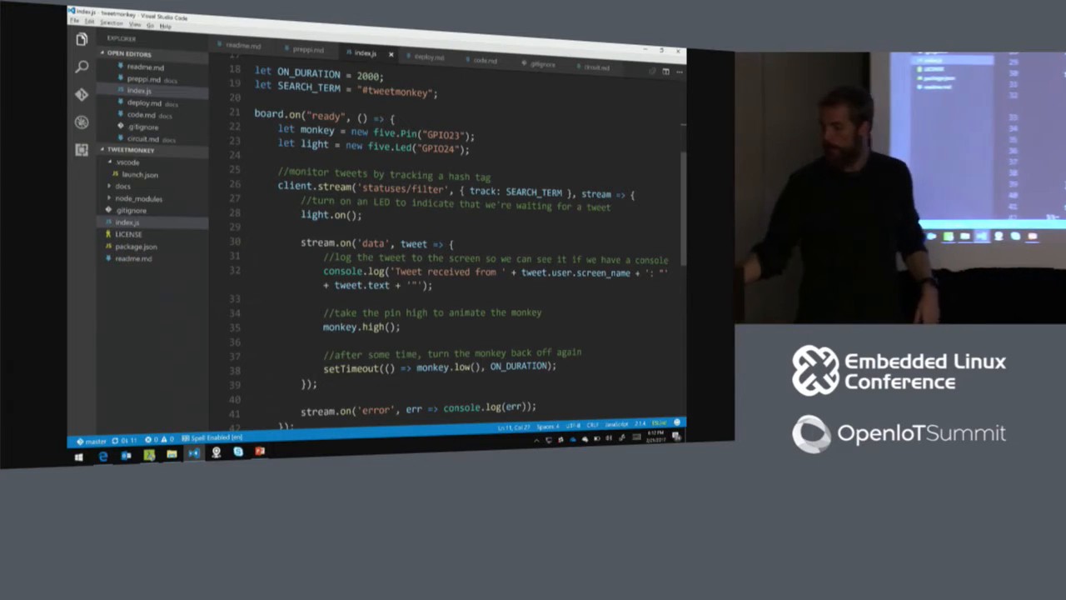
scroll(down, 3)
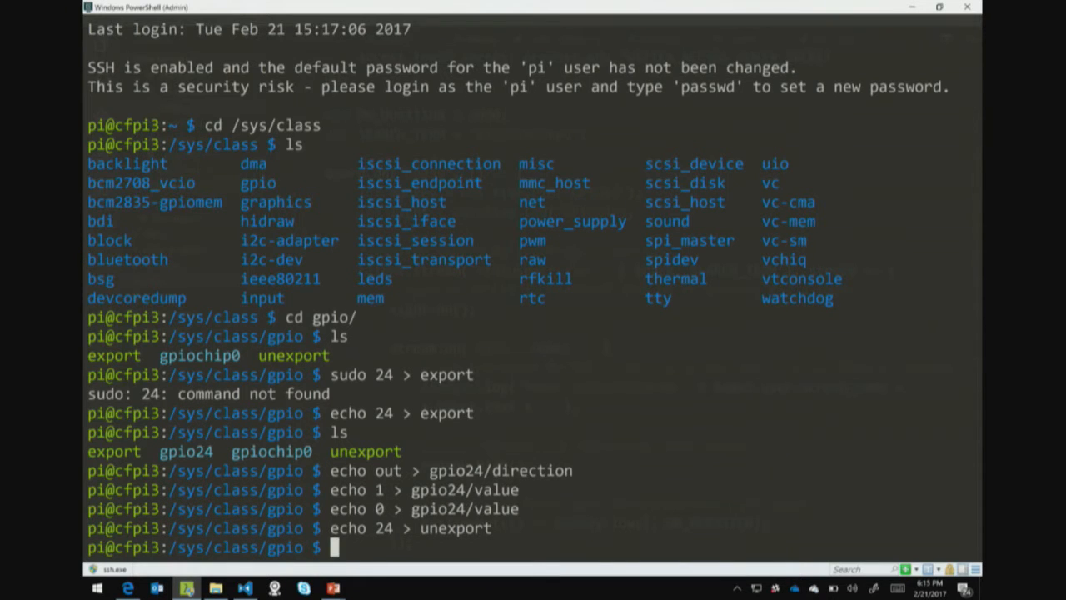
text(exit)
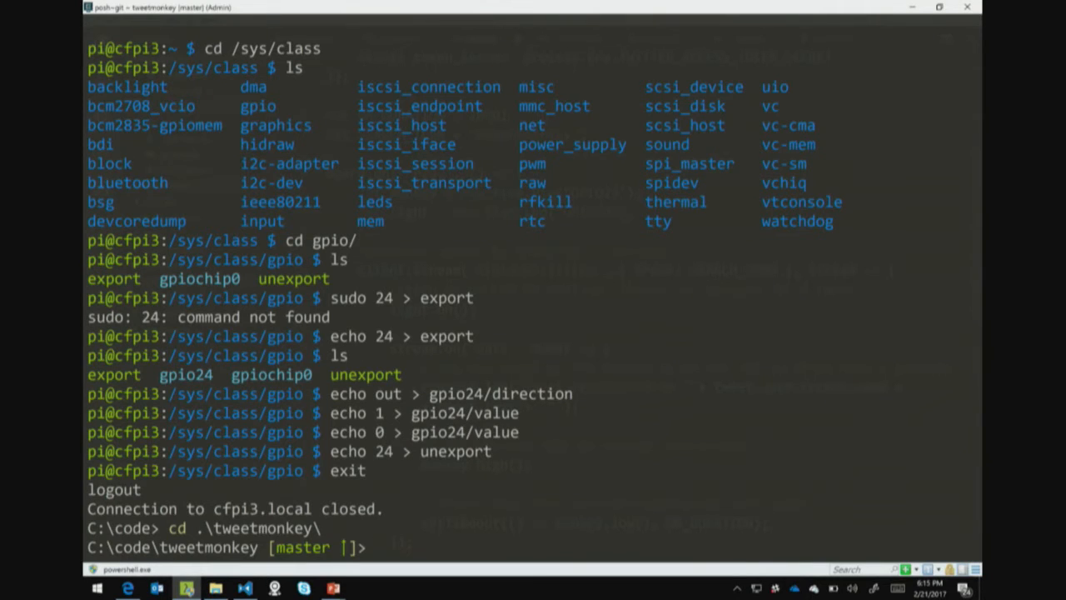
text(sc)
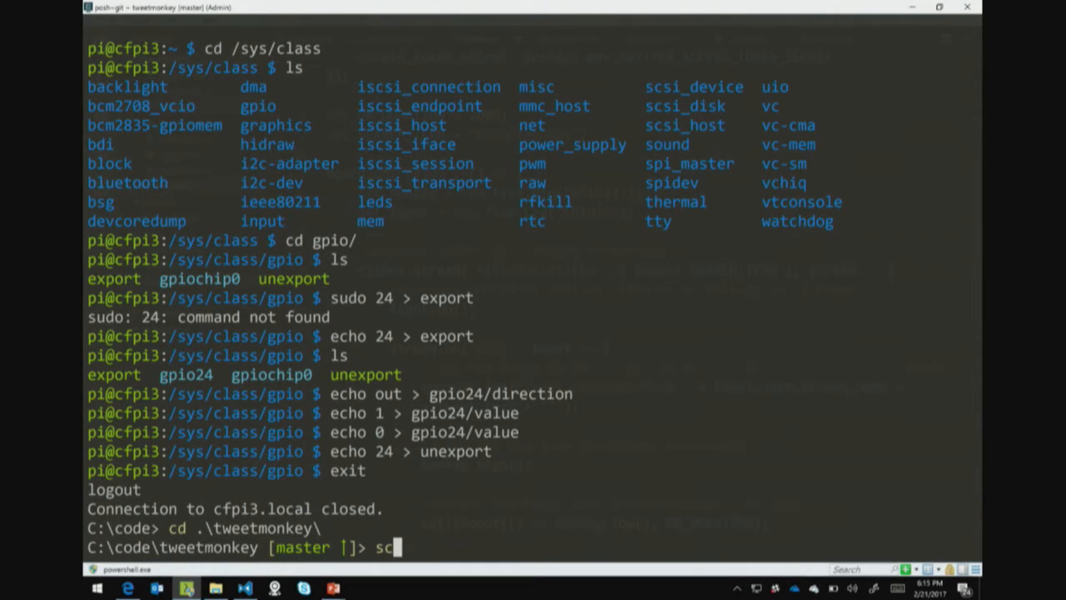
text(rsync)
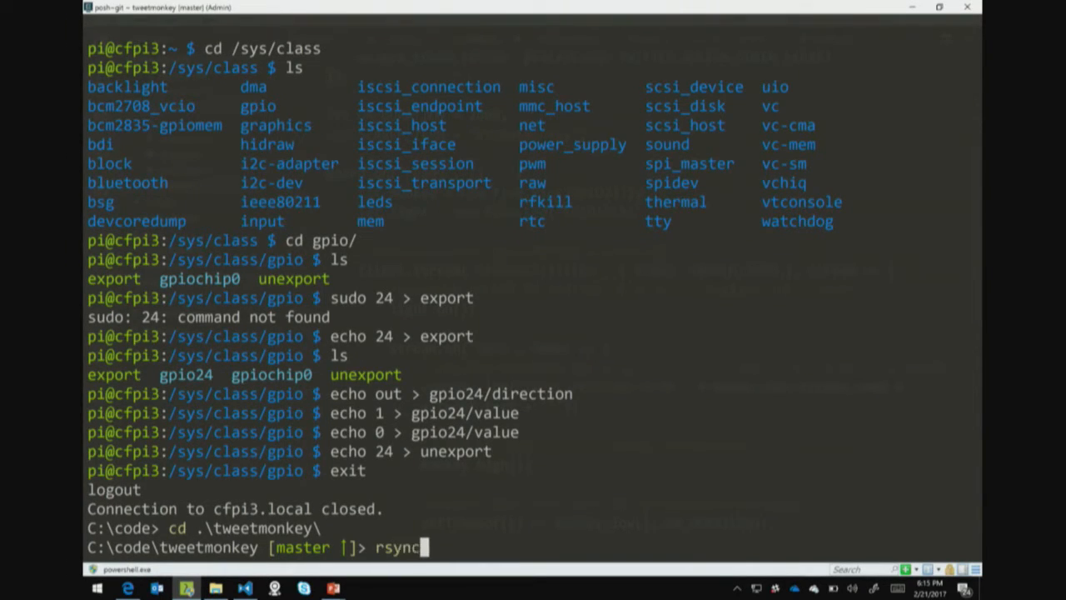
key(BackSpace)
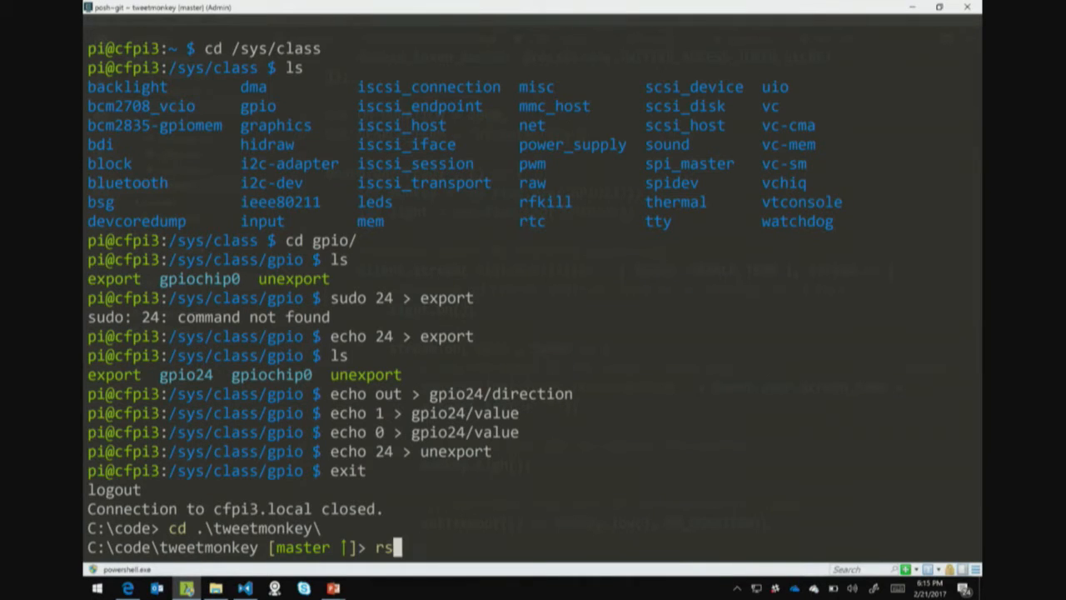
key(BackSpace)
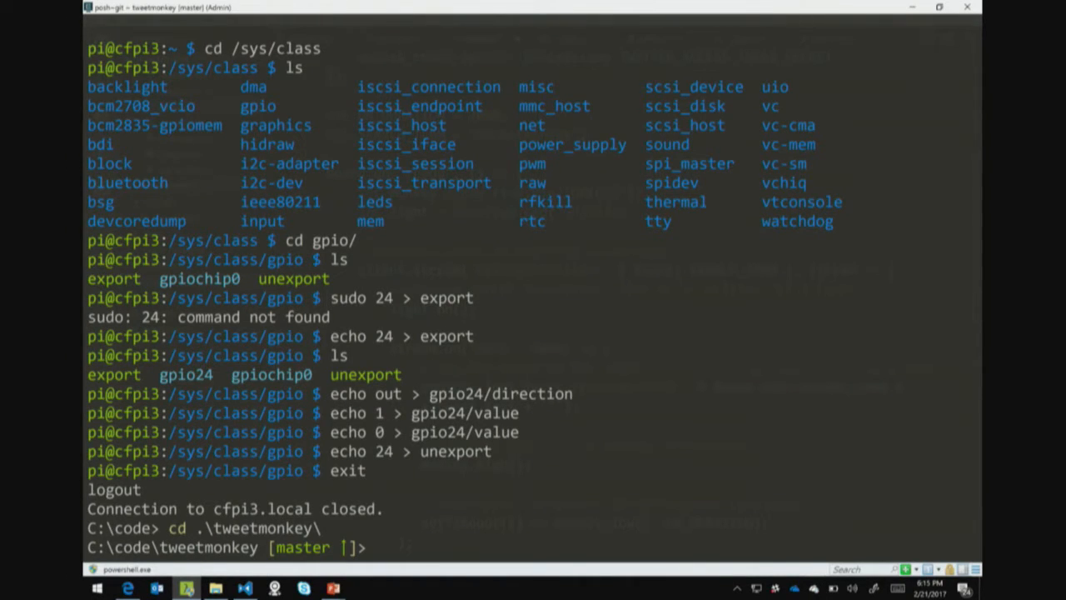
text(cd .\tweetmonkey\)
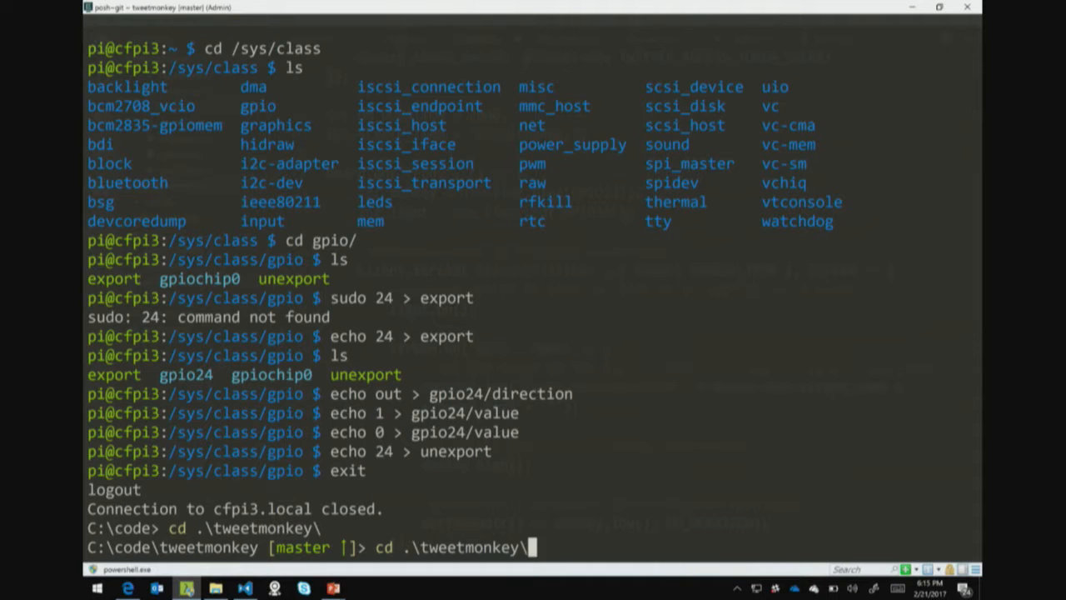
text(ssh pi@cfpi3.local)
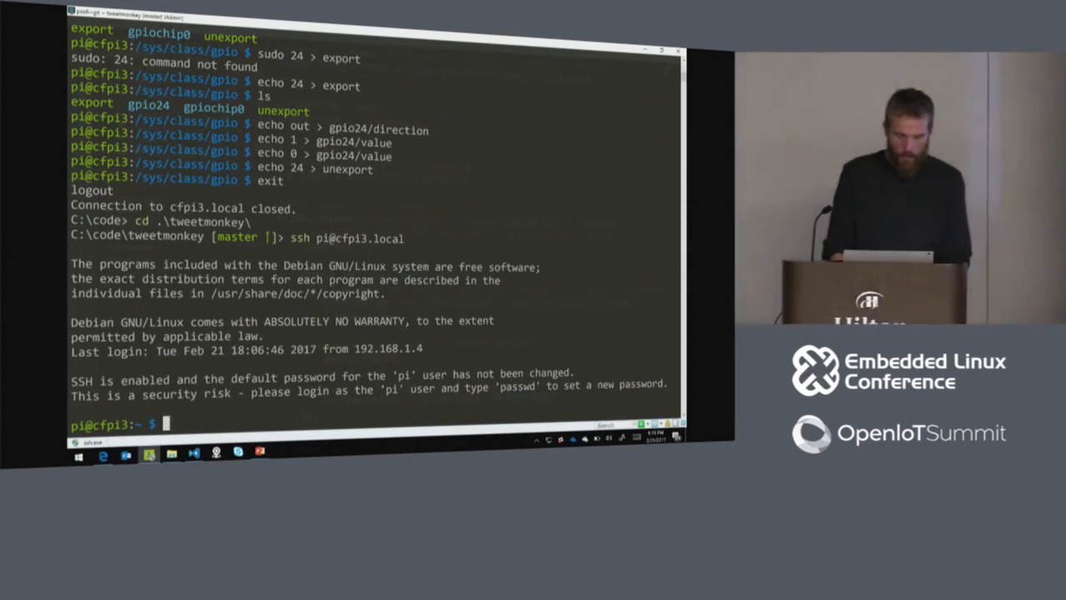
List the Pi's tweetmonkey folder and begin typing sudo -E node index.js.
text(cd tweetmonkey/)
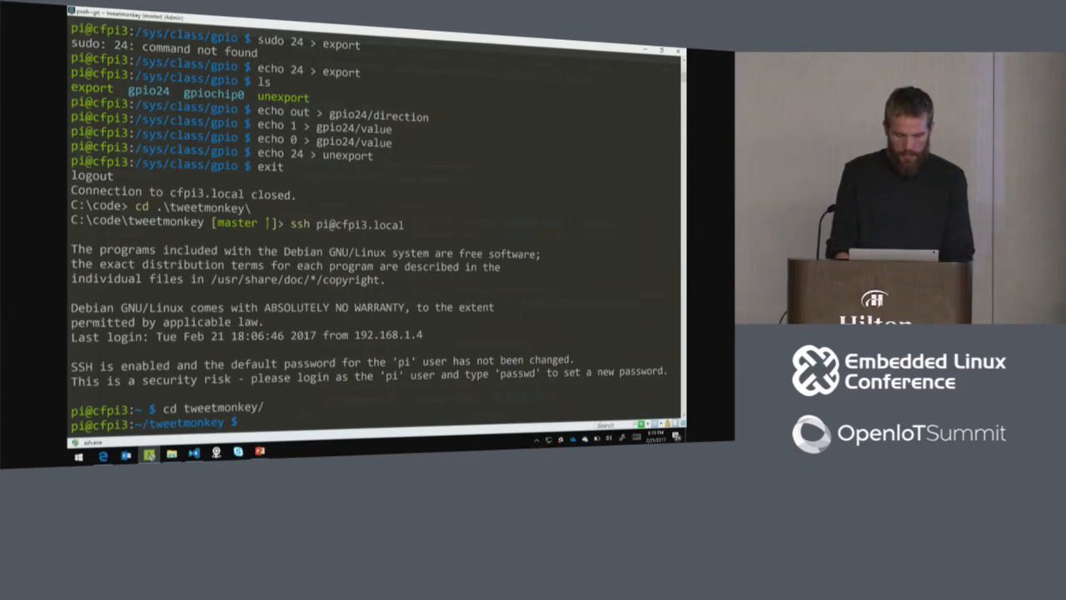
text(ls)
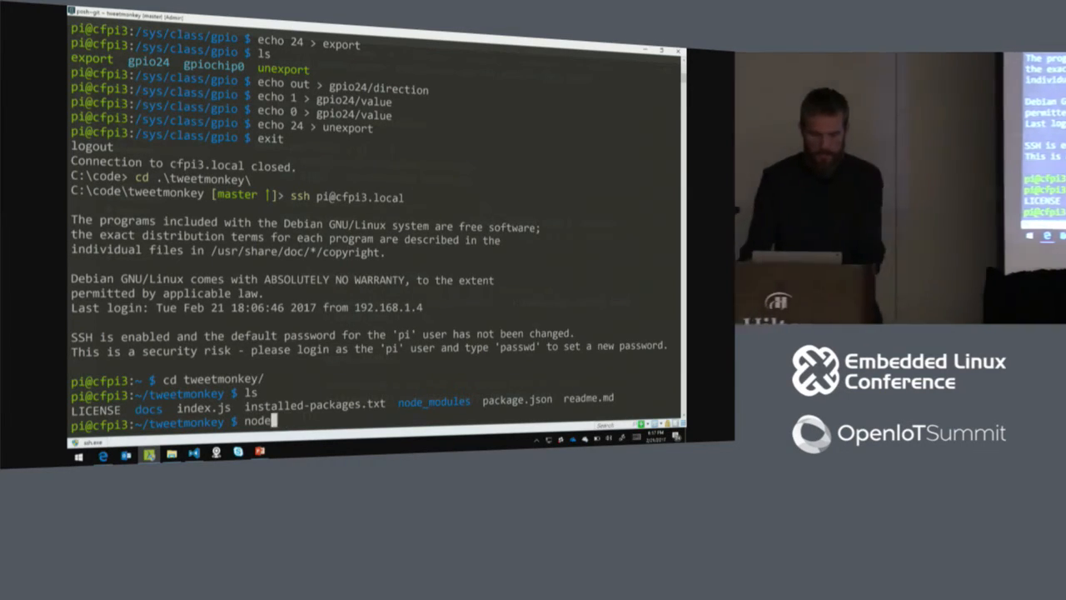
text(sudo)
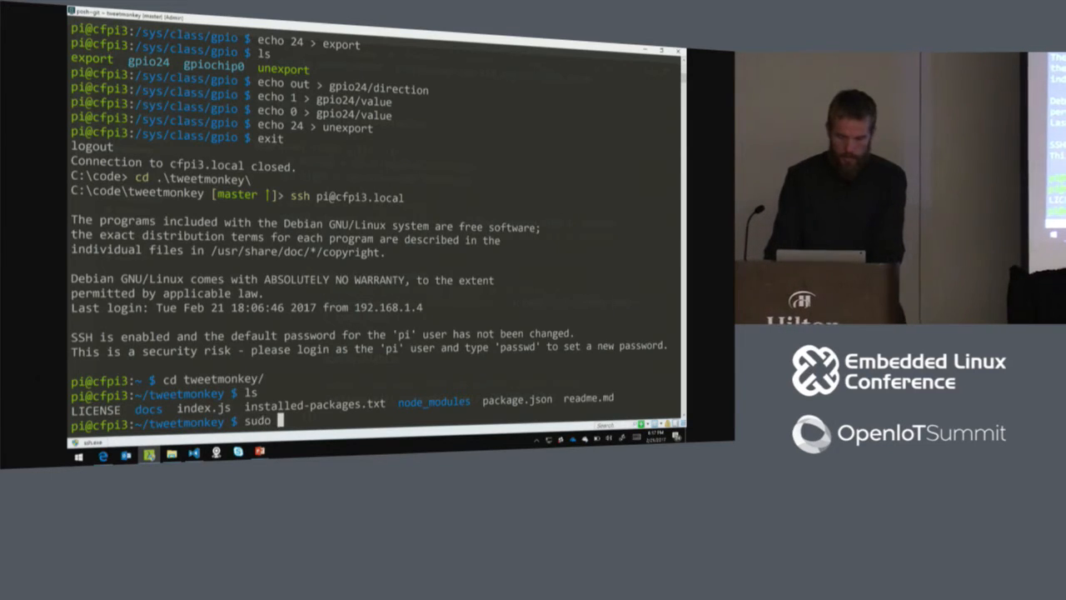
text(-E)
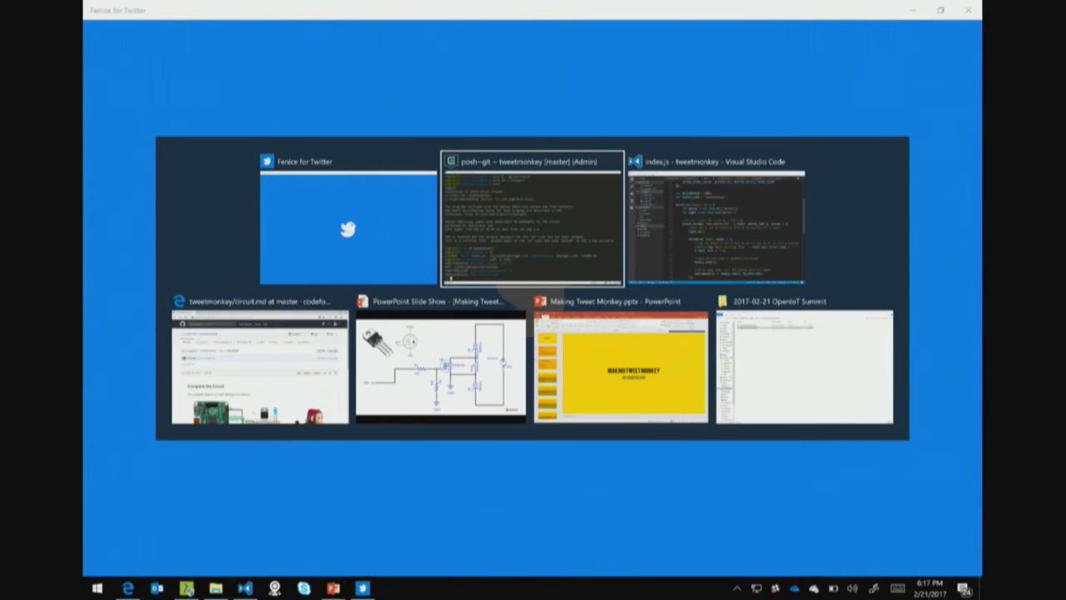
Pick the Fenice for Twitter thumbnail in Task View.
click(533, 221)
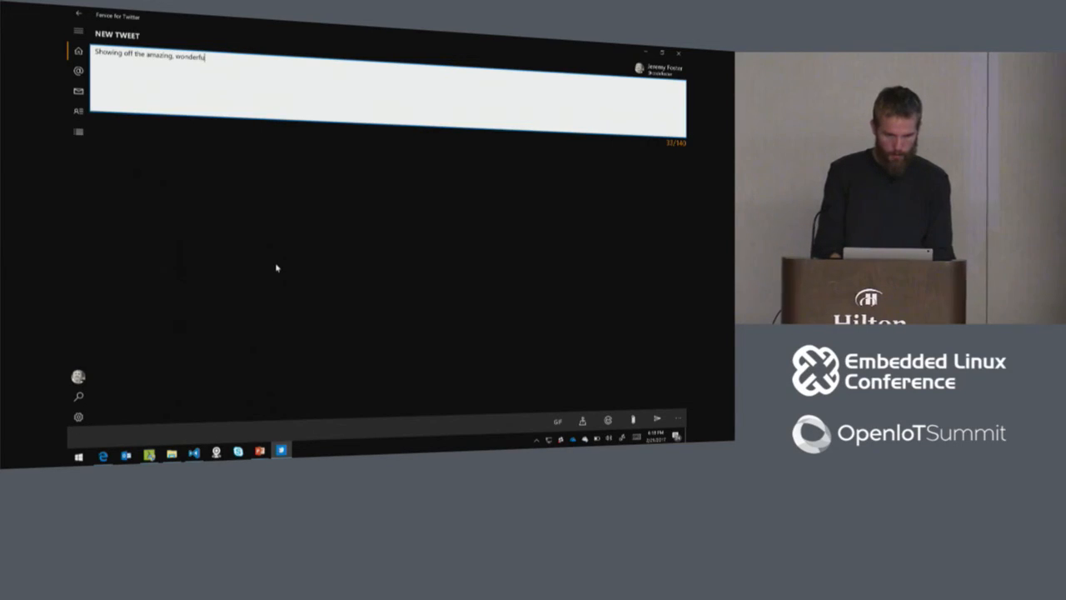
Finish typing the tweet ending 'brilliant #tweetmonkey at #openiot' in the New Tweet box.
text(, brilliant #)
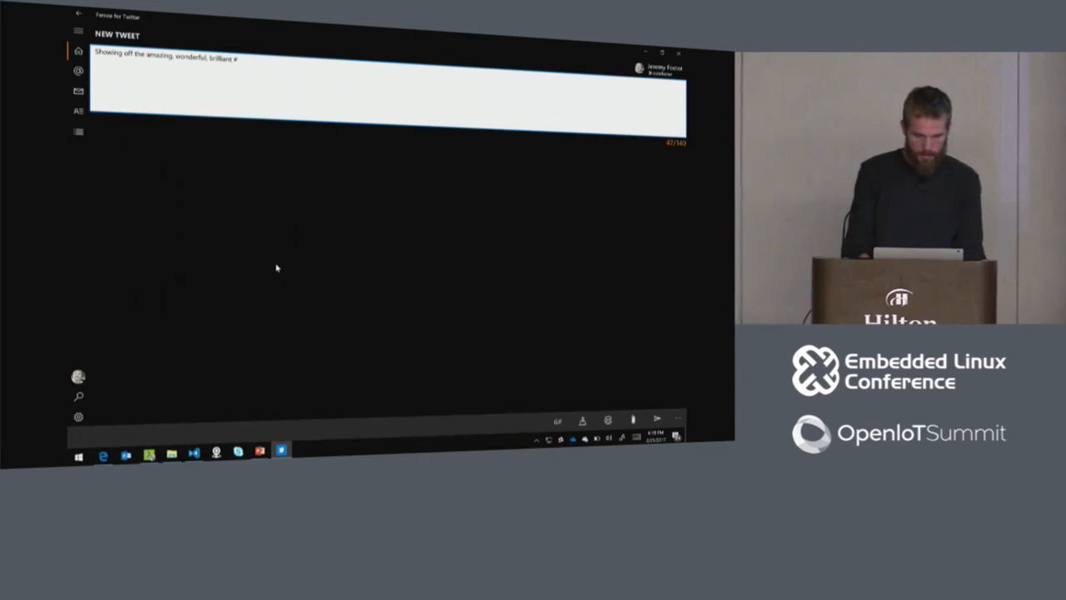
text(tweetmonkey at)
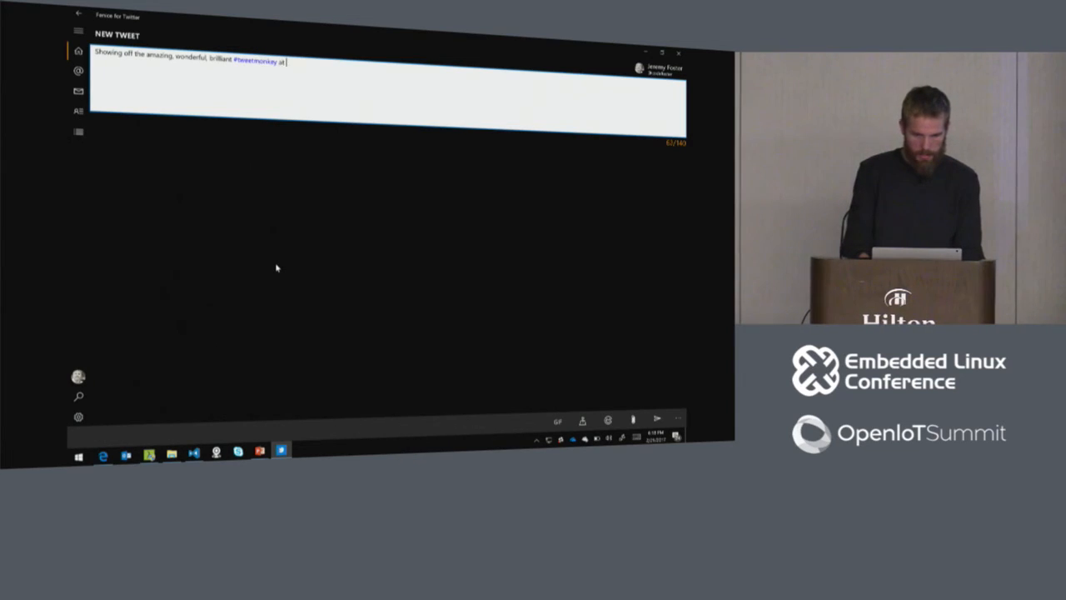
text(#openiot)
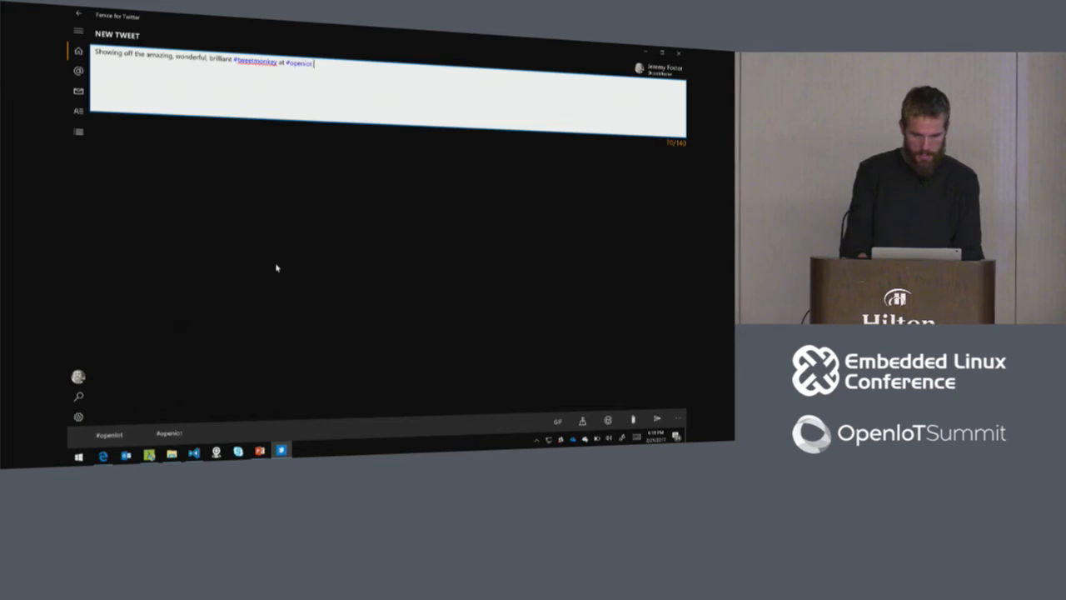